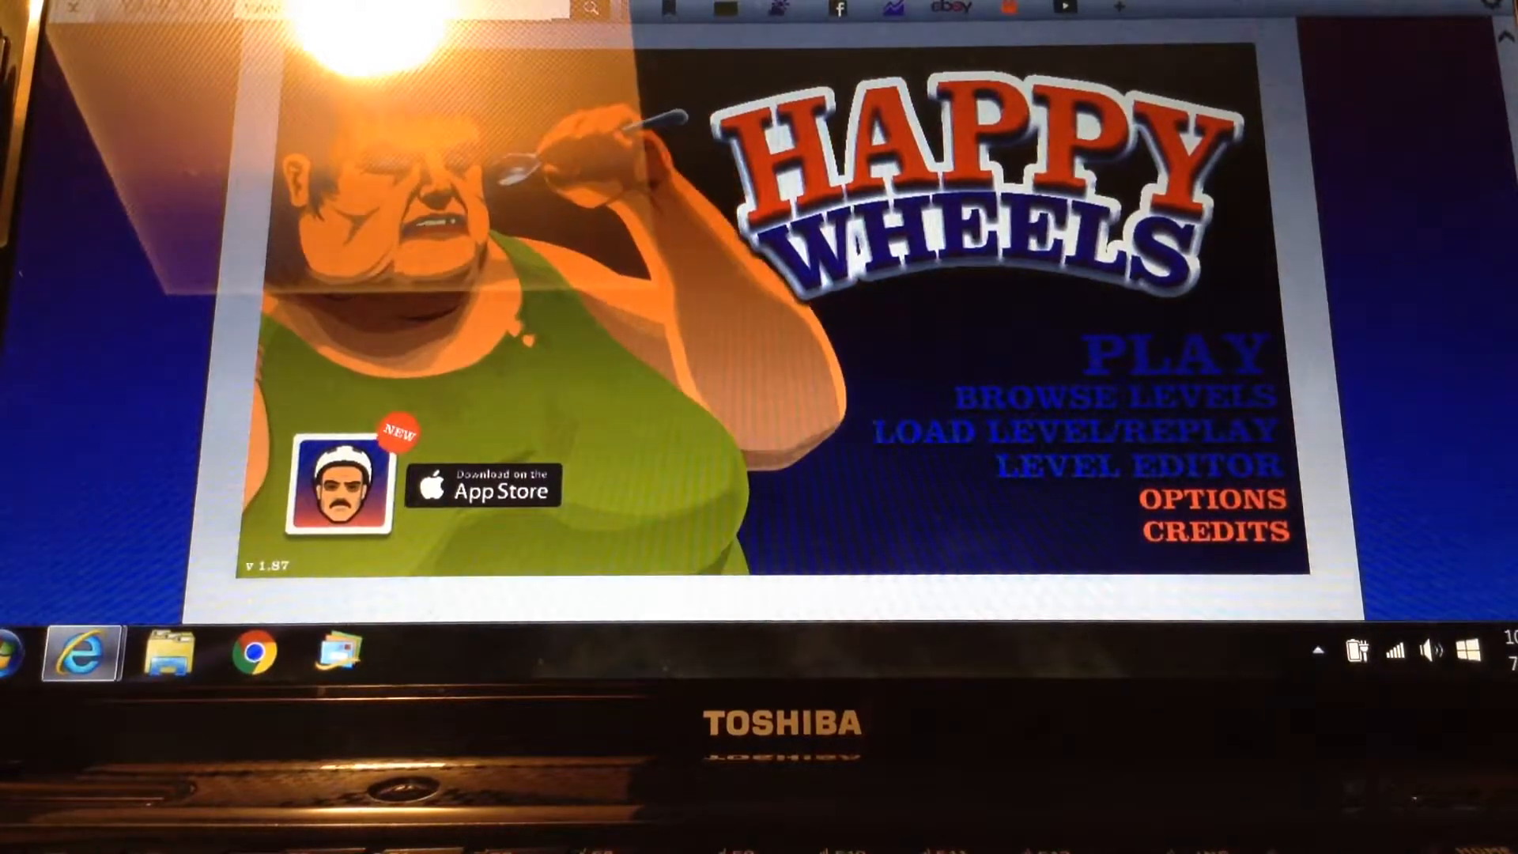
# - Browse Levels from the title screen to open the user-submitted levels list
pyautogui.click(1122, 396)
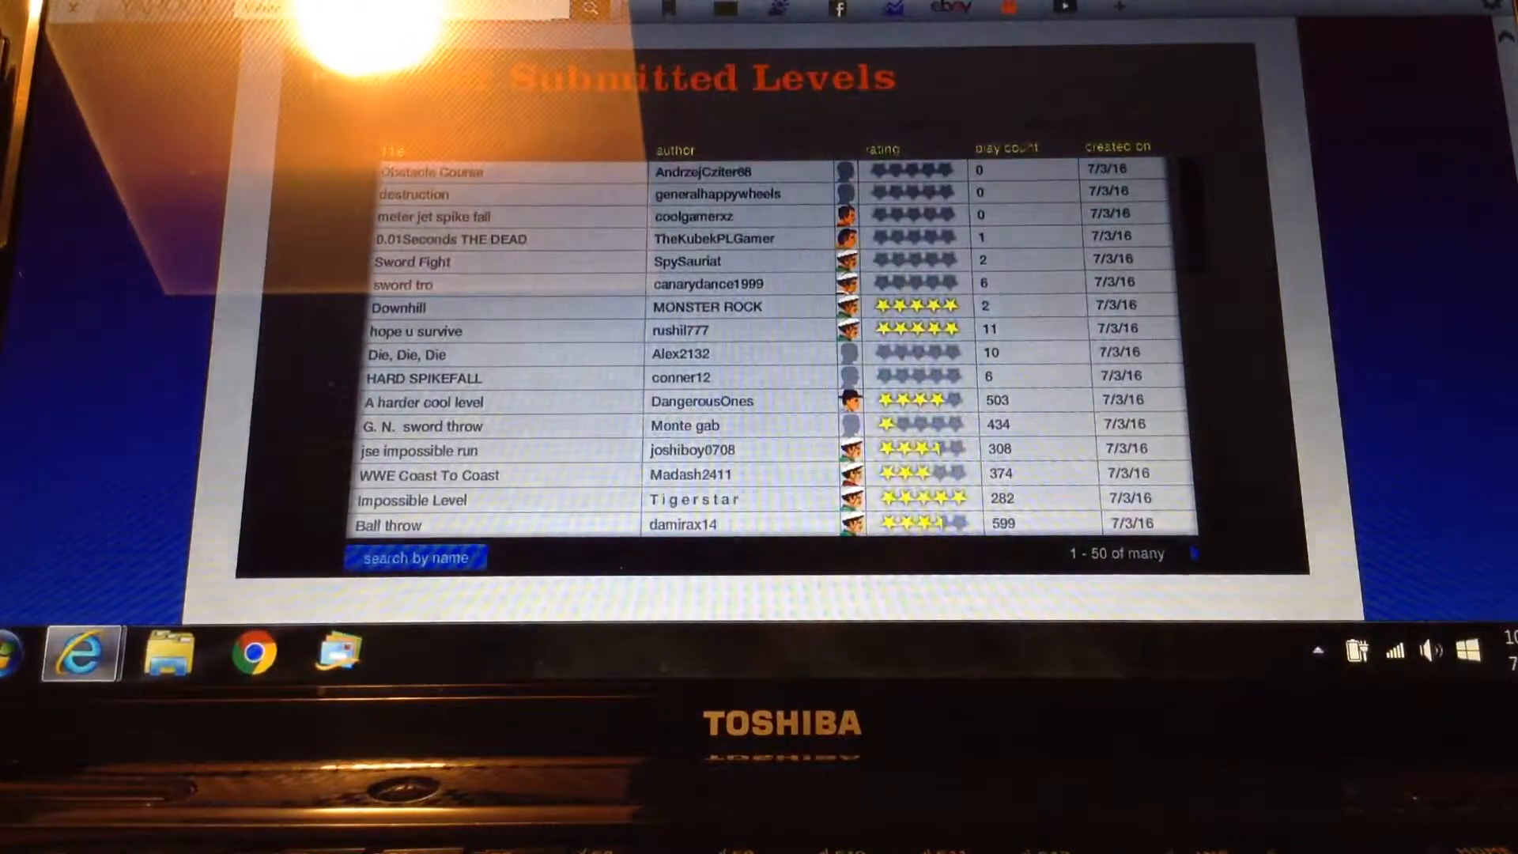
pyautogui.click(1433, 650)
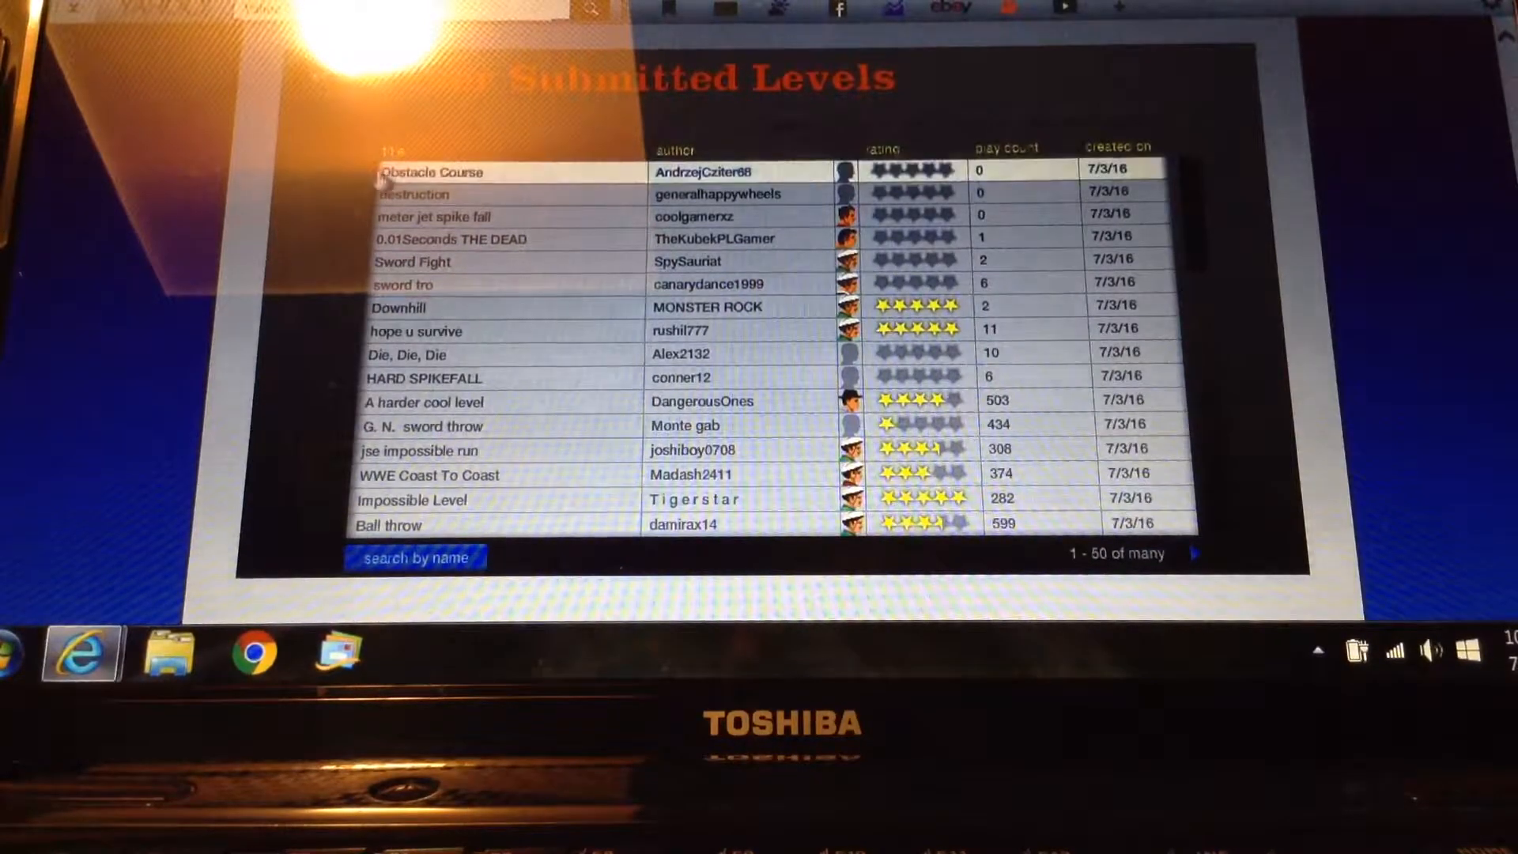
# - Play the Obstacle Course level, then exit back to the level list
pyautogui.click(431, 172)
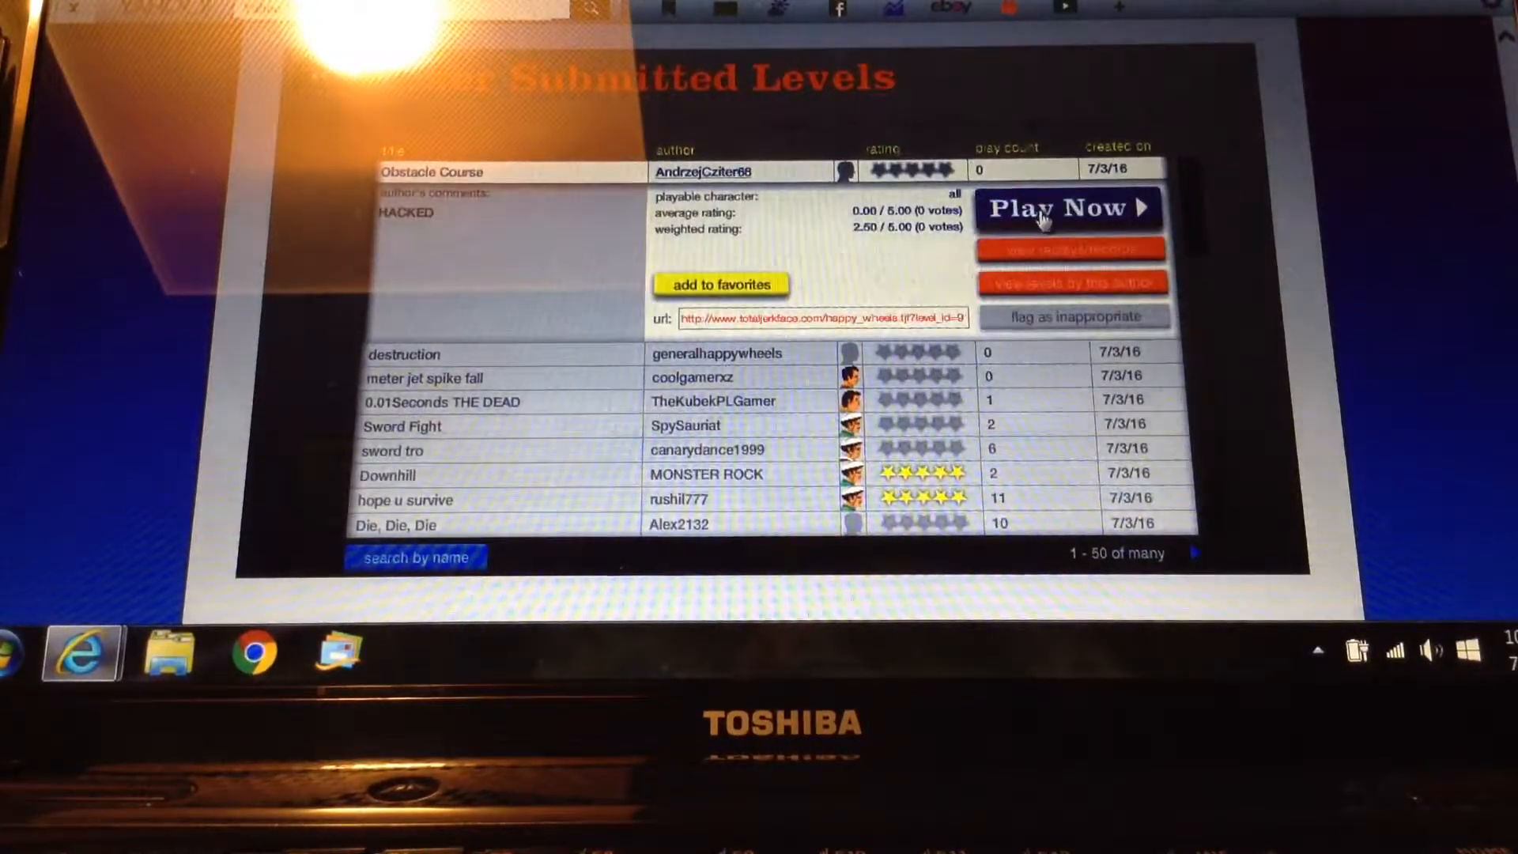
pyautogui.click(1056, 208)
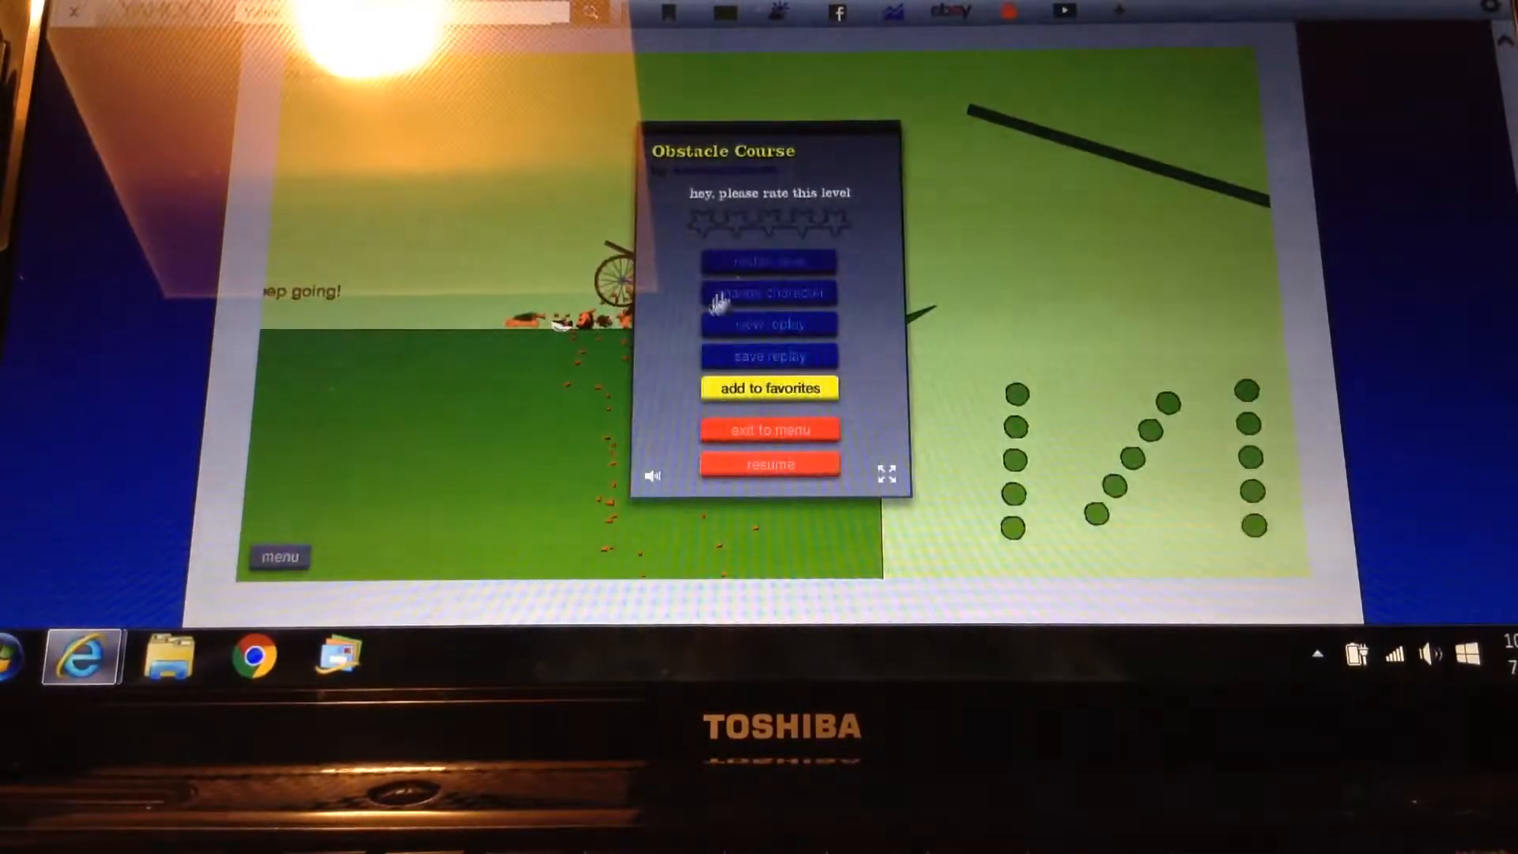
pyautogui.click(768, 464)
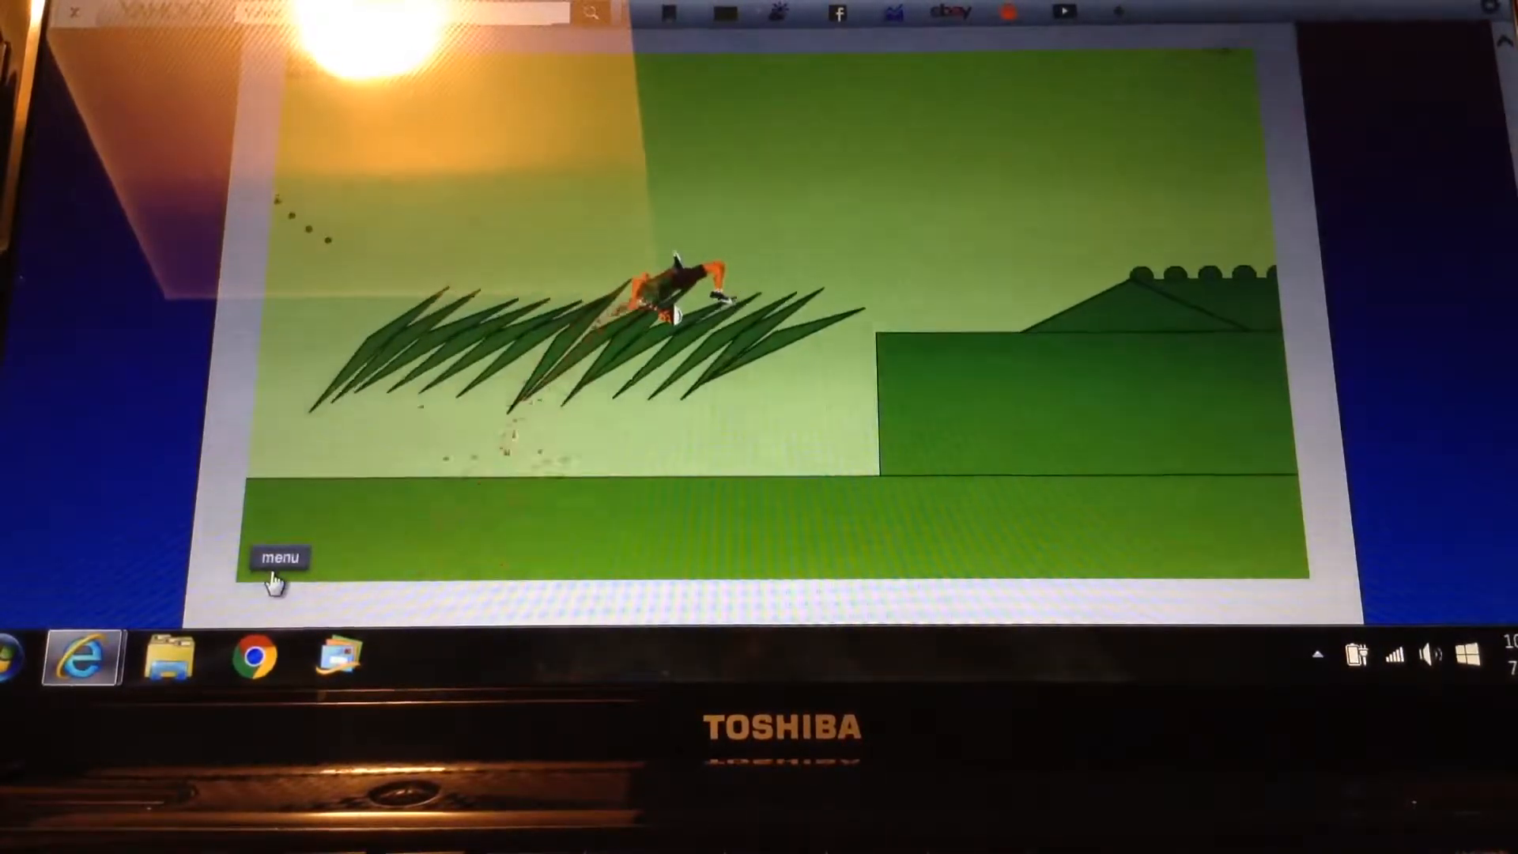
pyautogui.click(280, 558)
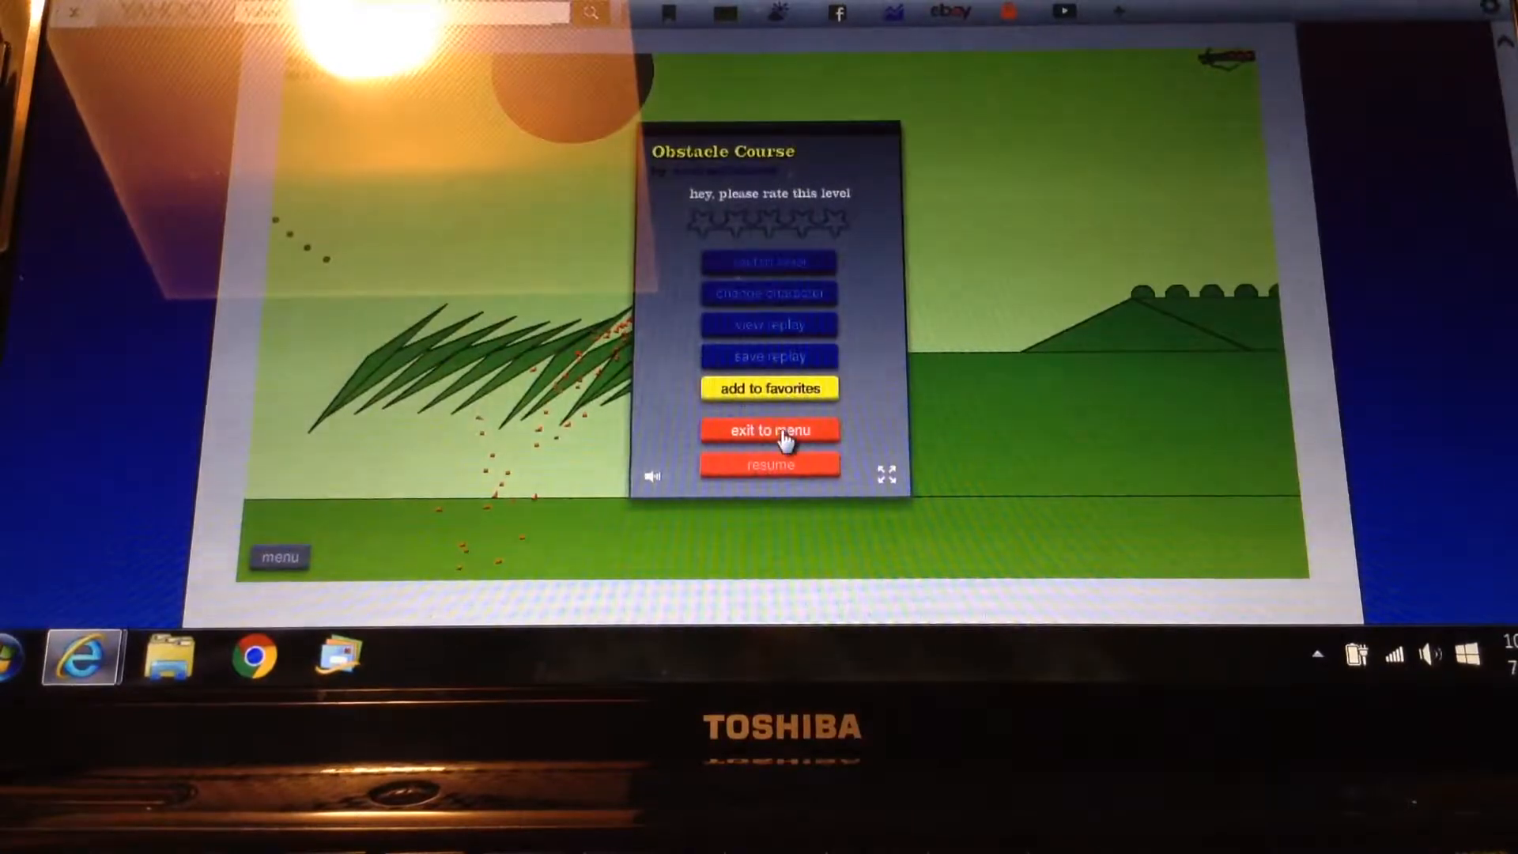
pyautogui.click(769, 430)
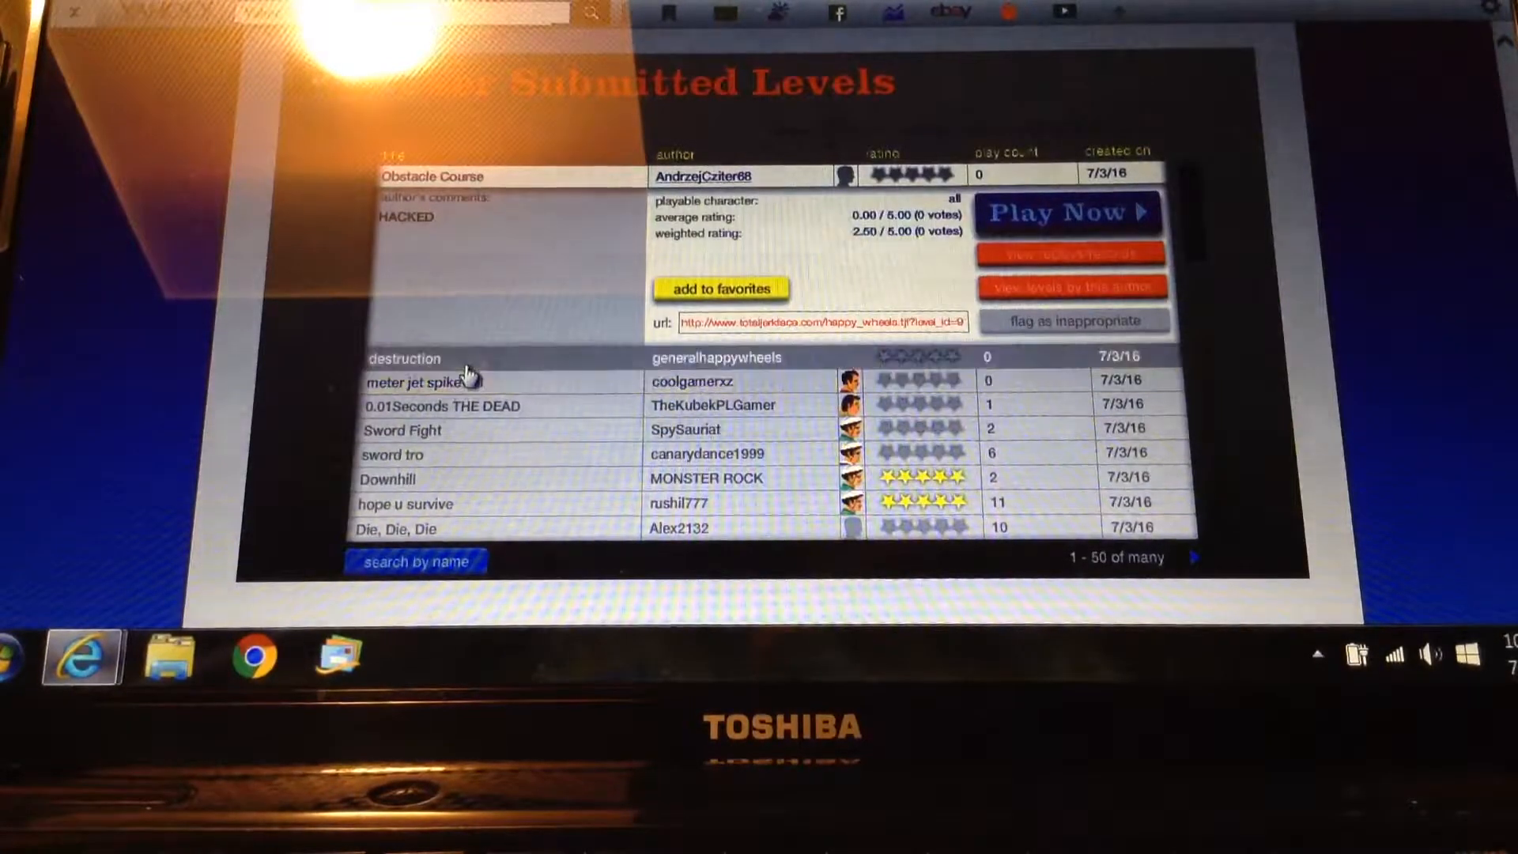
# - Select the destruction level and start playing it
pyautogui.click(404, 358)
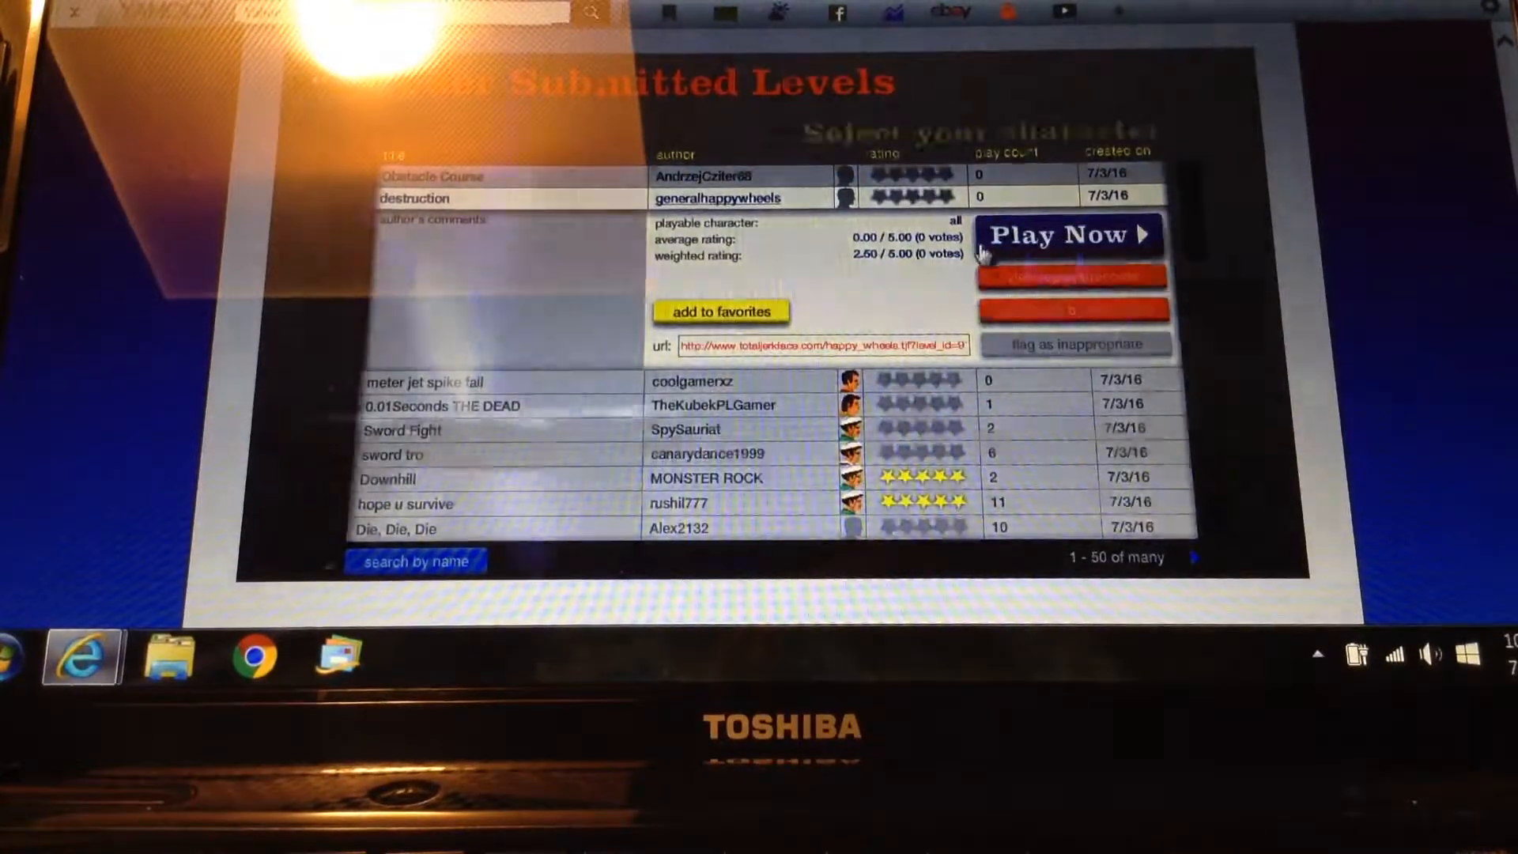
pyautogui.click(1070, 235)
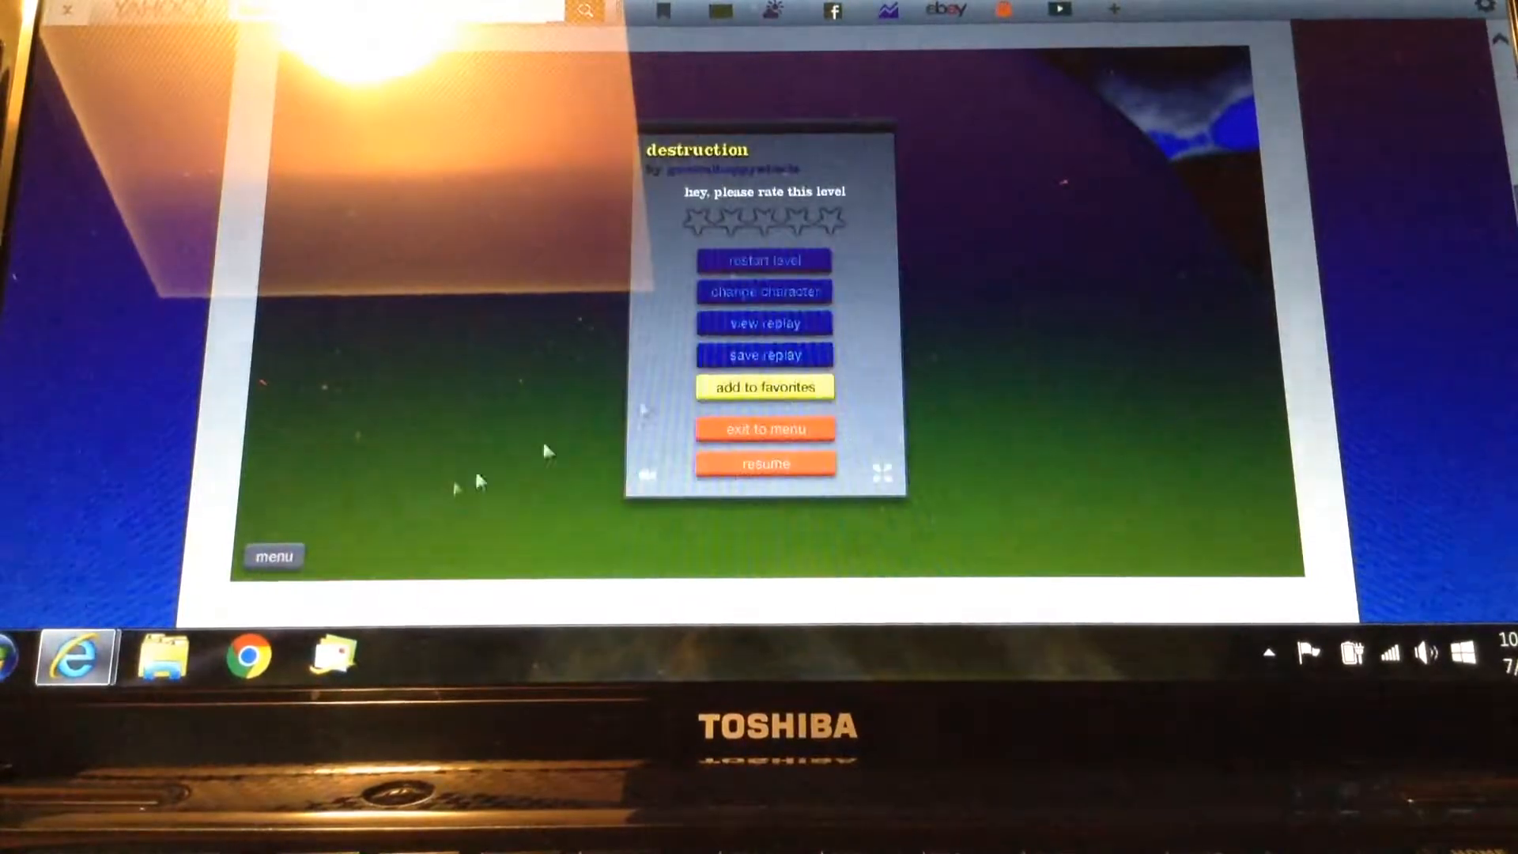
pyautogui.moveTo(765, 428)
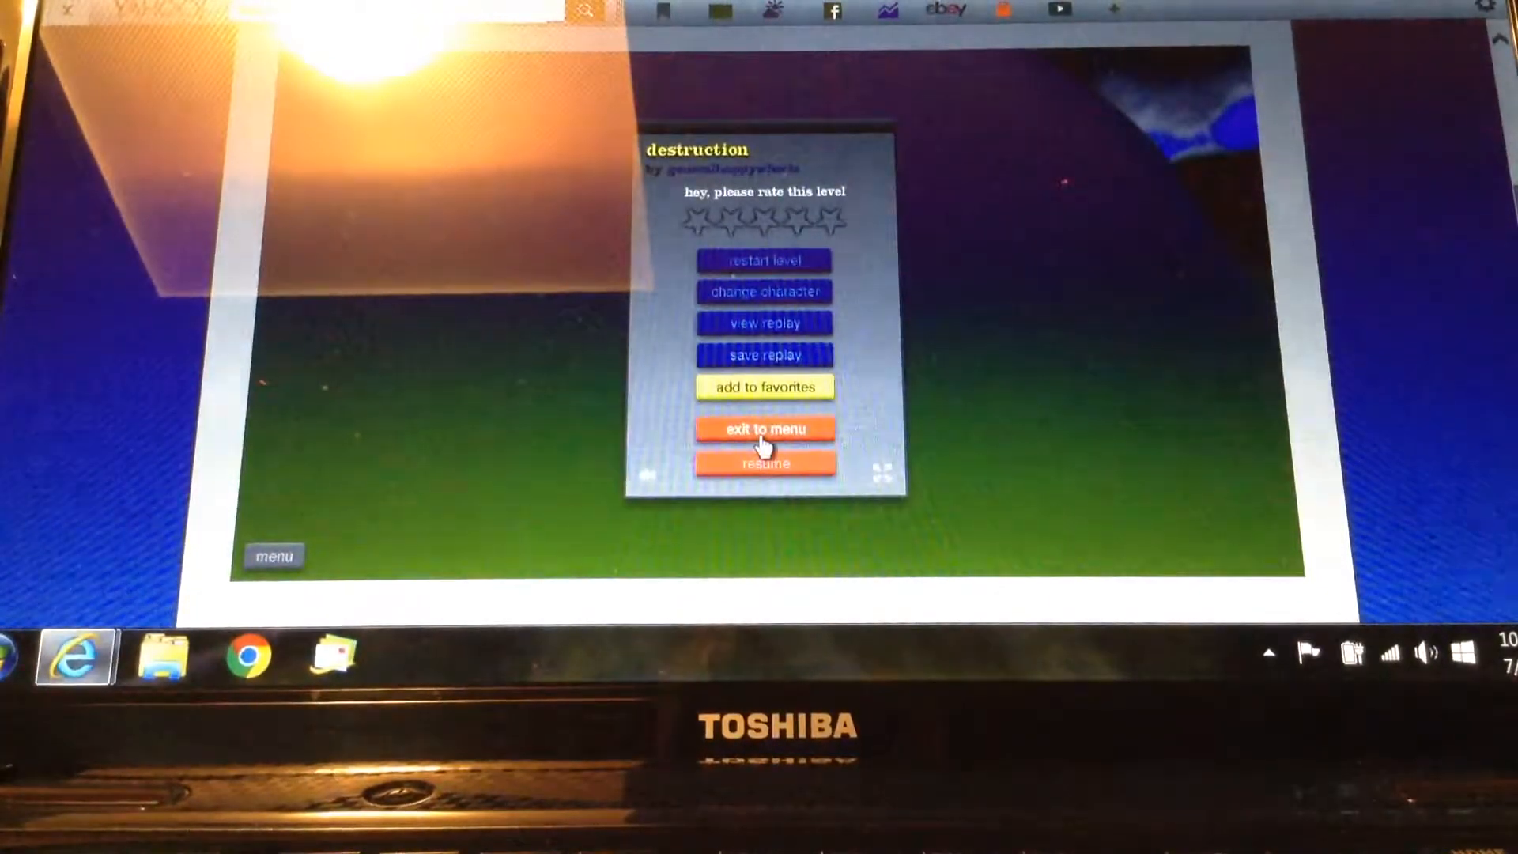
# - Leave destruction, try meter jet spike fall, then play 0.01Seconds THE DEAD
pyautogui.click(764, 428)
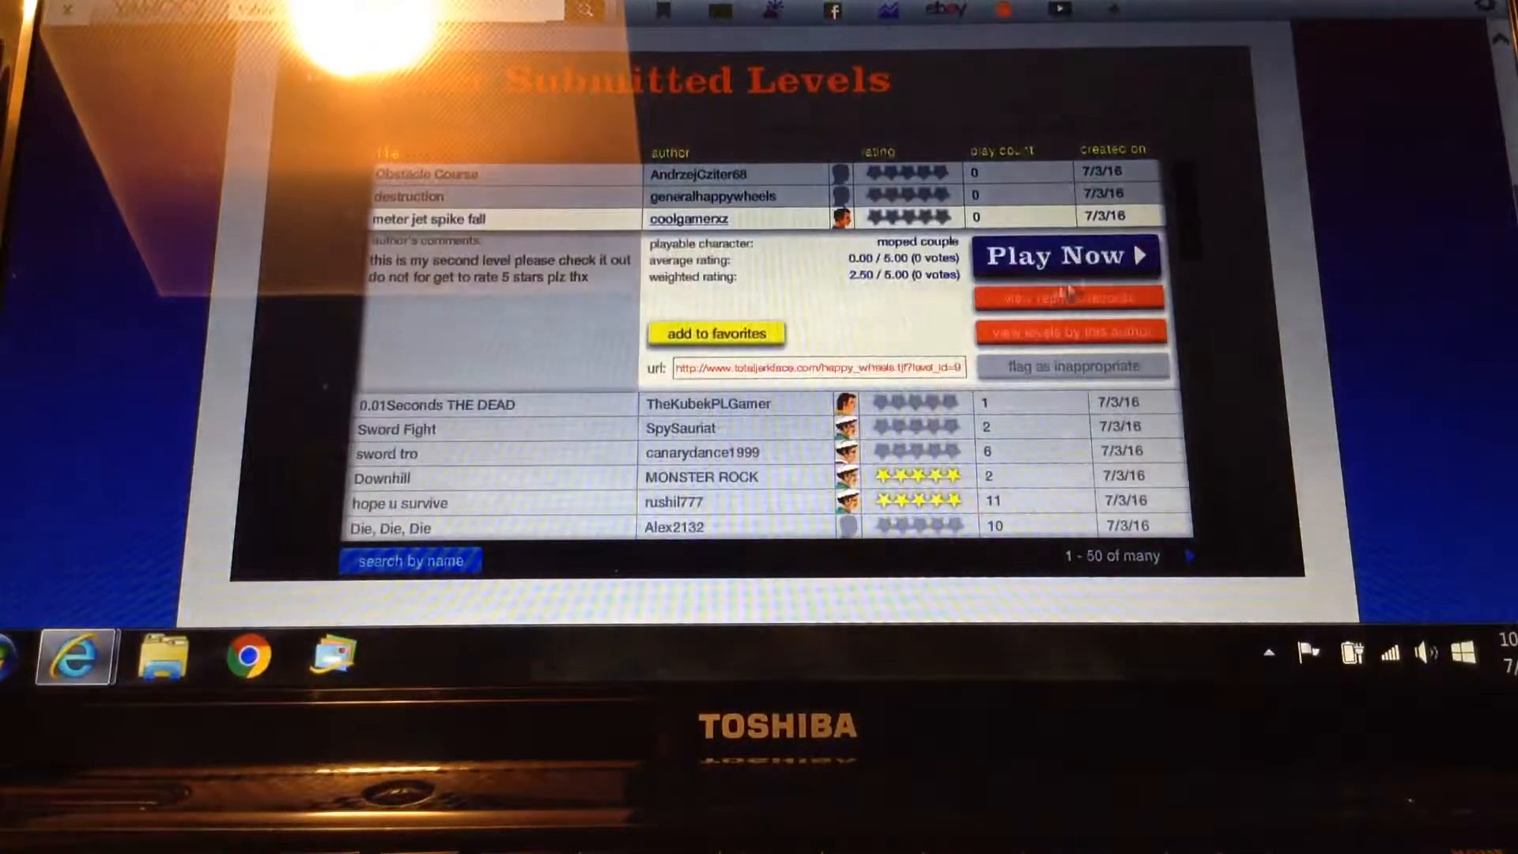
pyautogui.click(1060, 256)
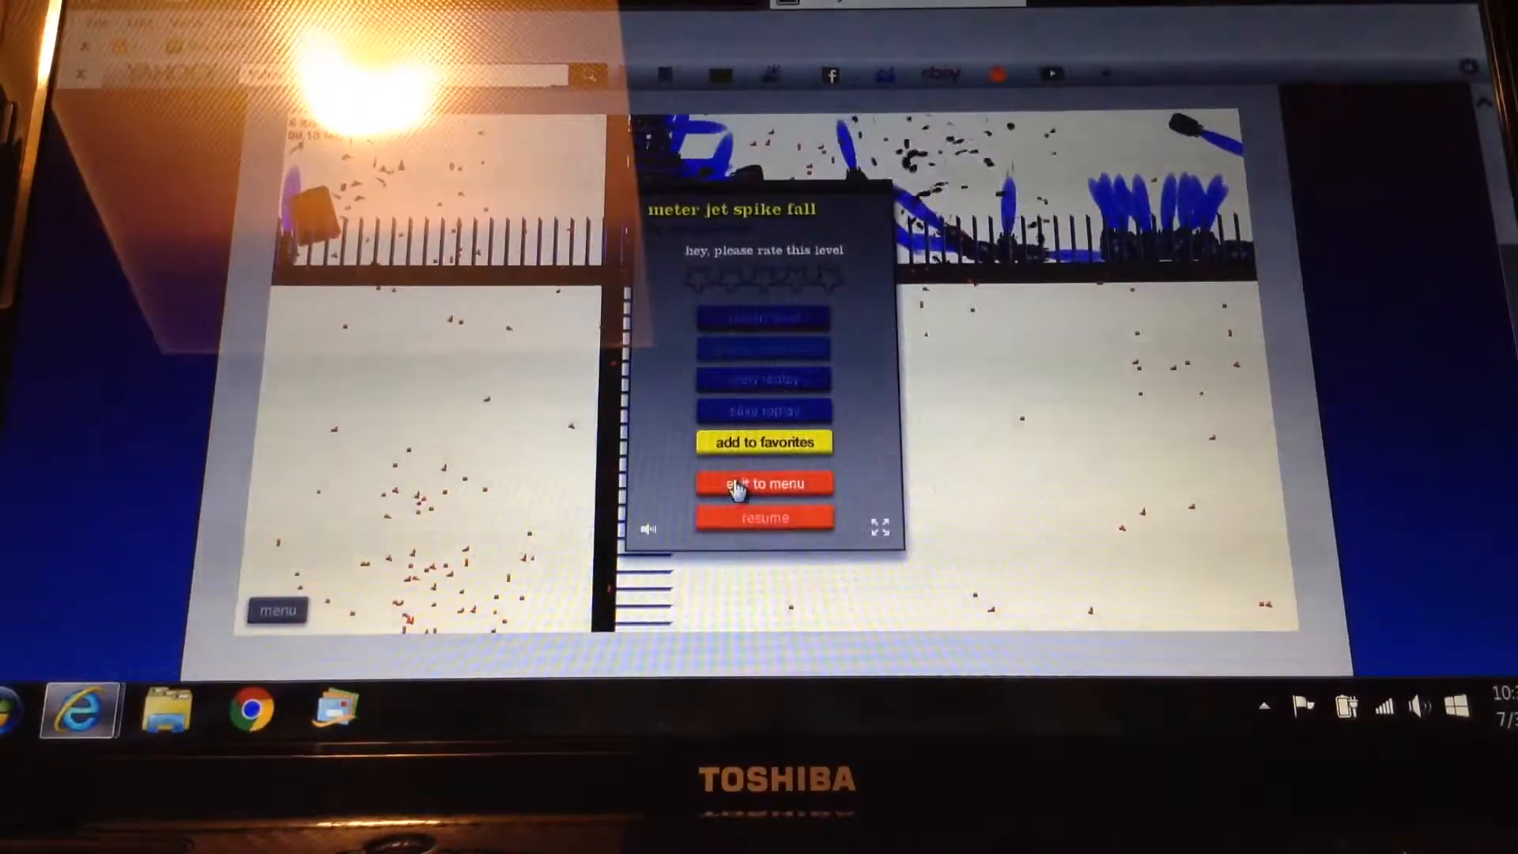
pyautogui.click(763, 483)
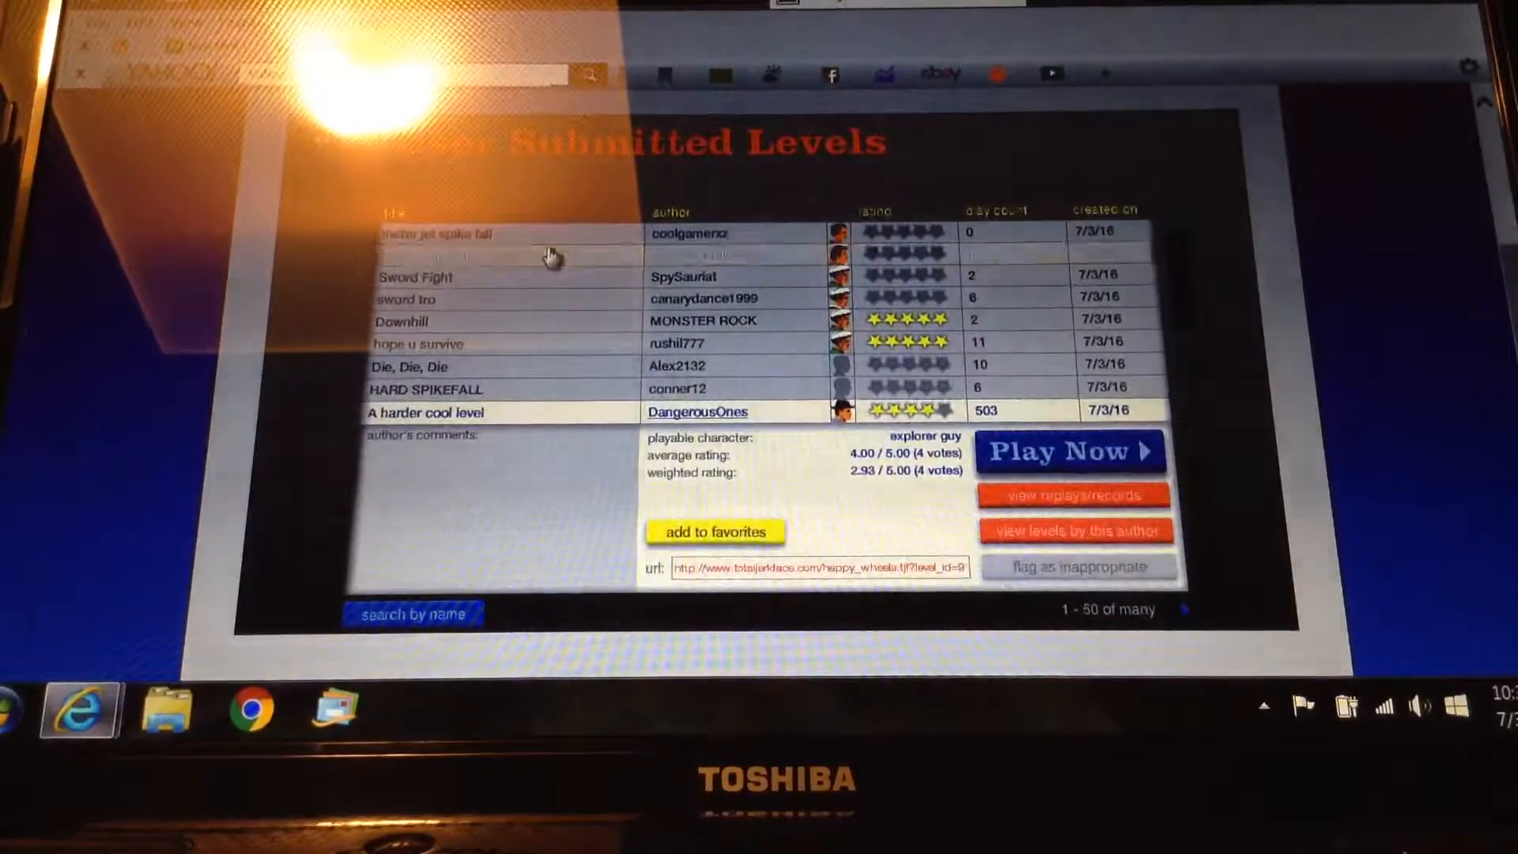
pyautogui.click(1070, 452)
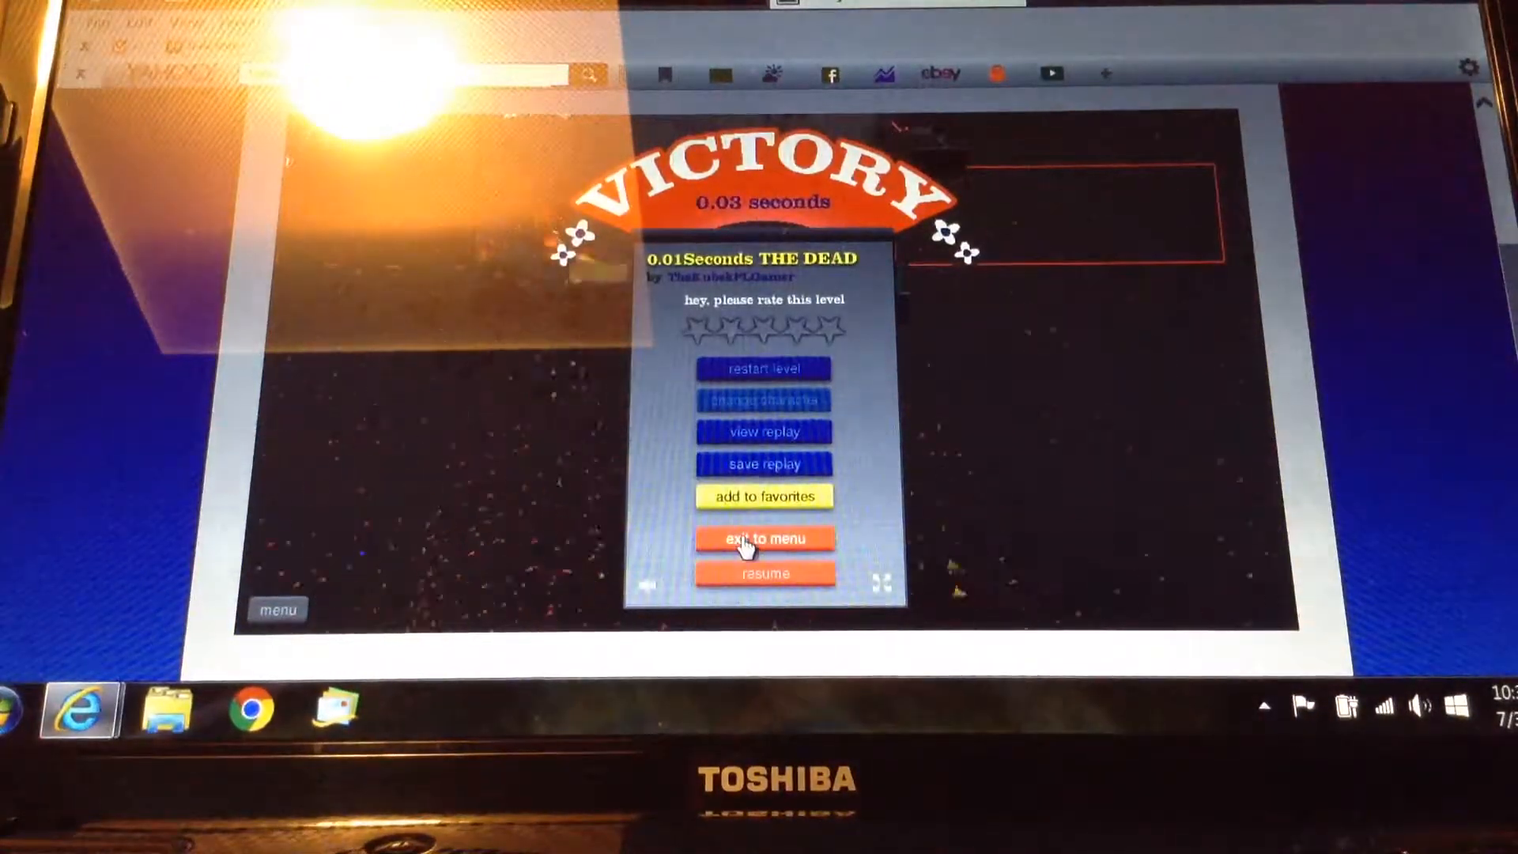
# - Play and win Sword Fight in 24.57 seconds, then view sword tro's details
pyautogui.click(763, 539)
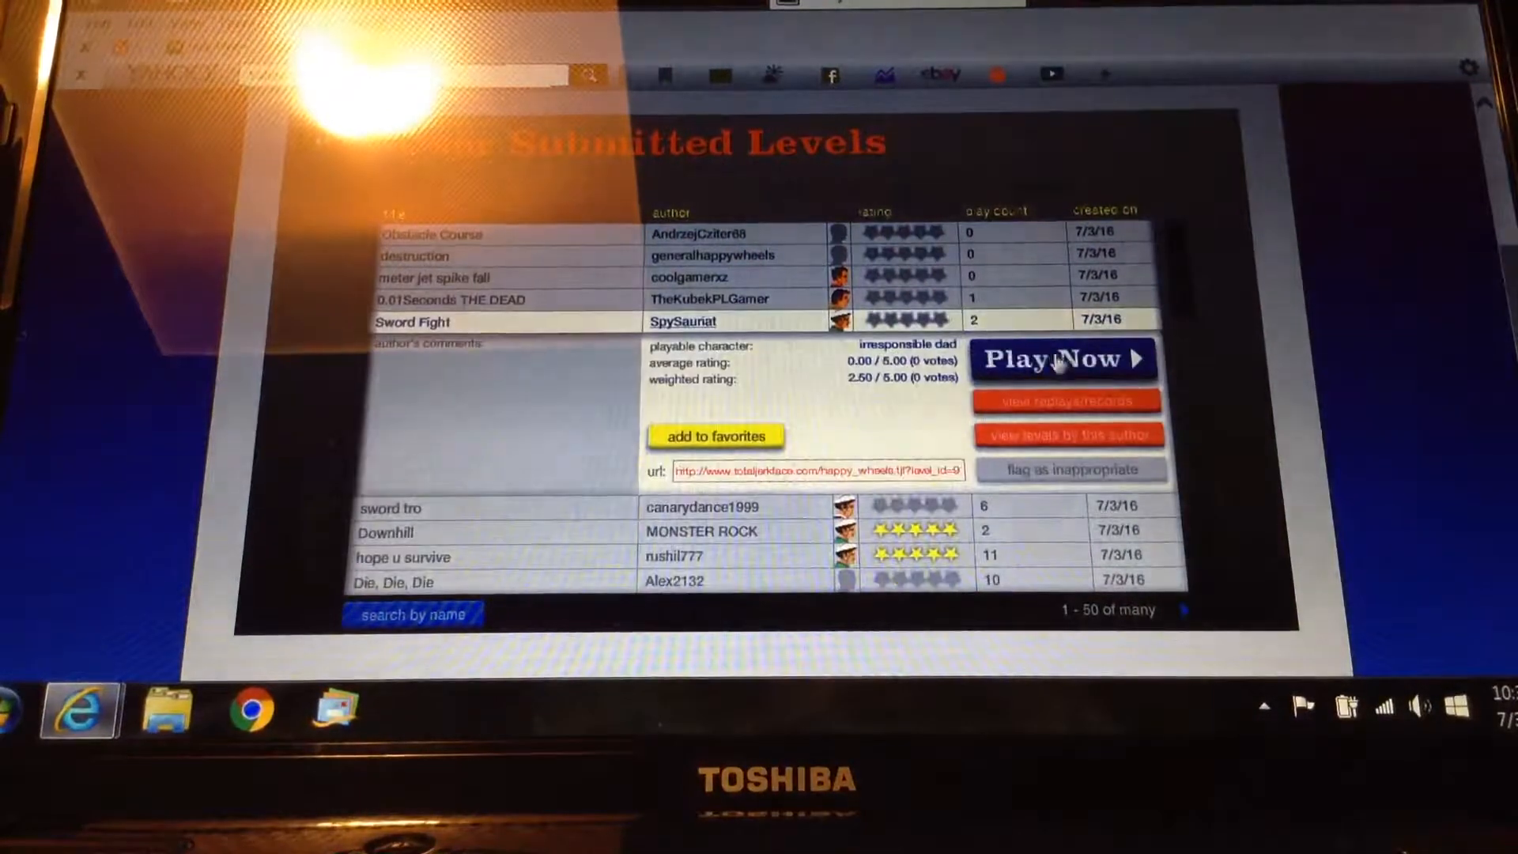
pyautogui.click(1060, 358)
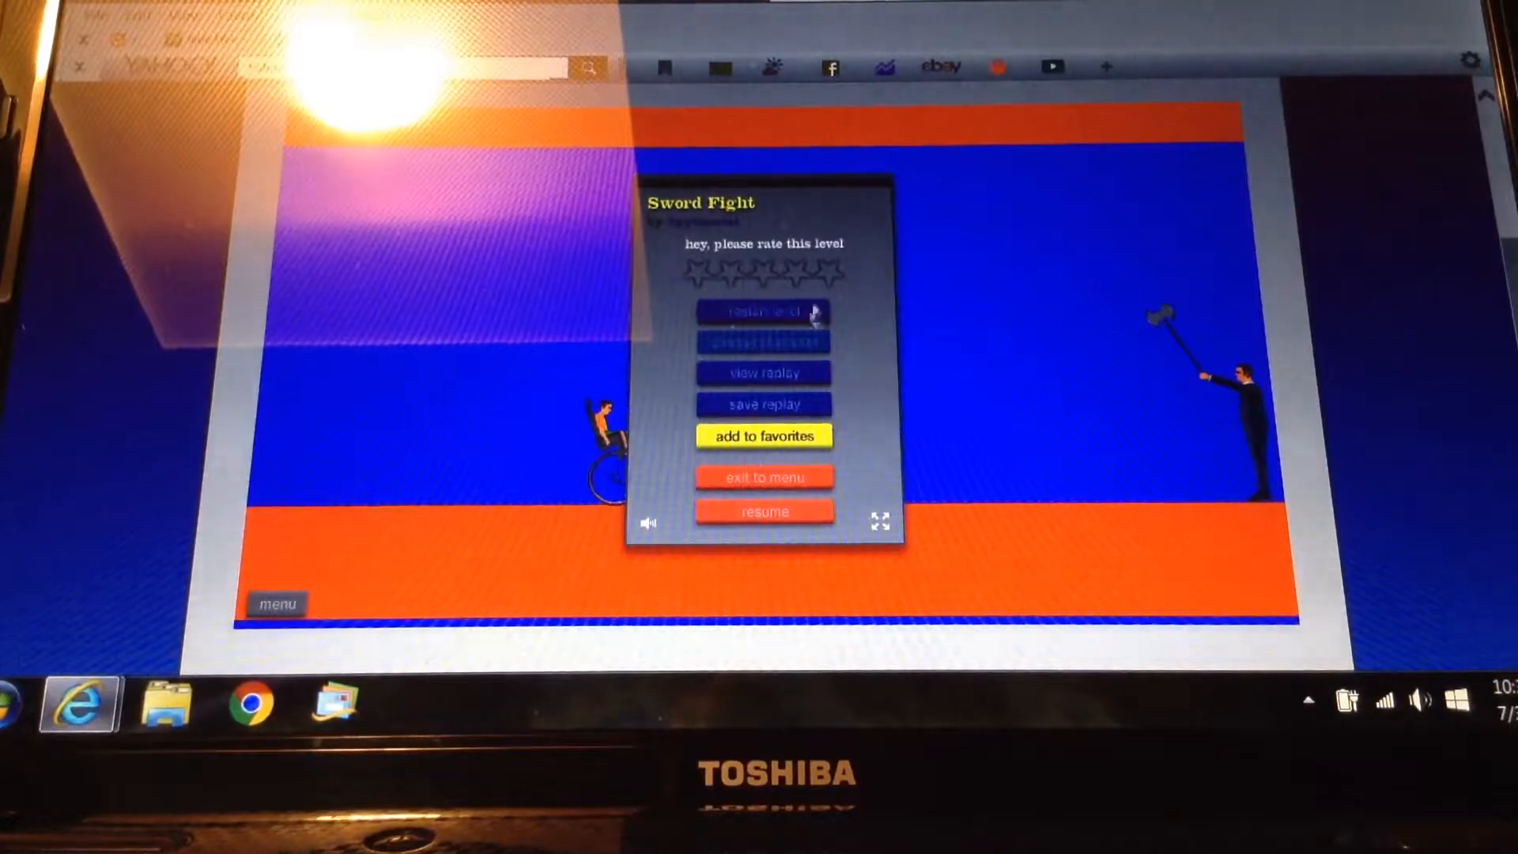
pyautogui.click(764, 511)
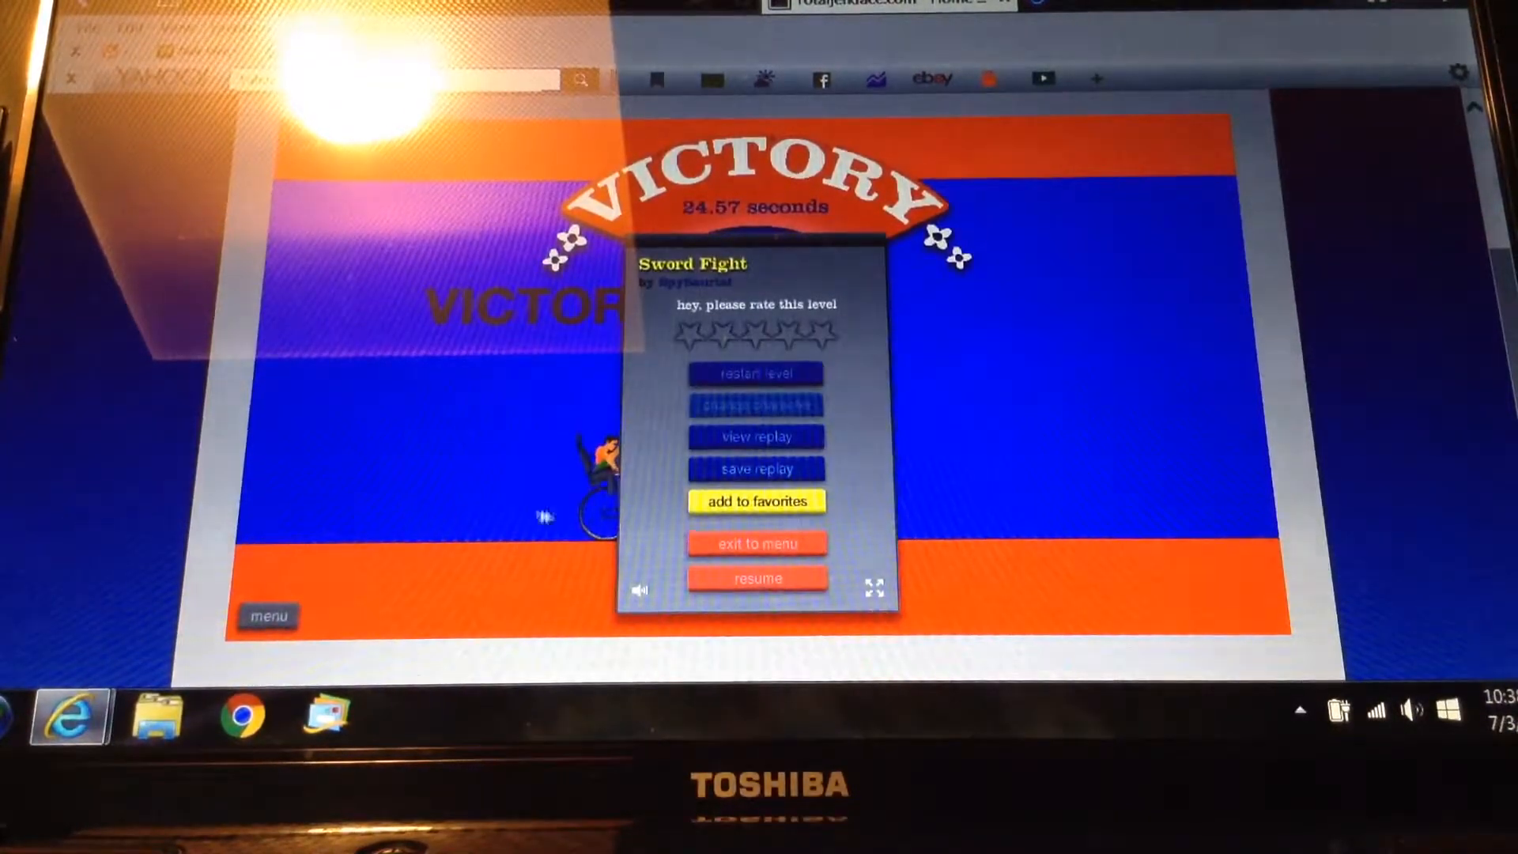
pyautogui.click(756, 543)
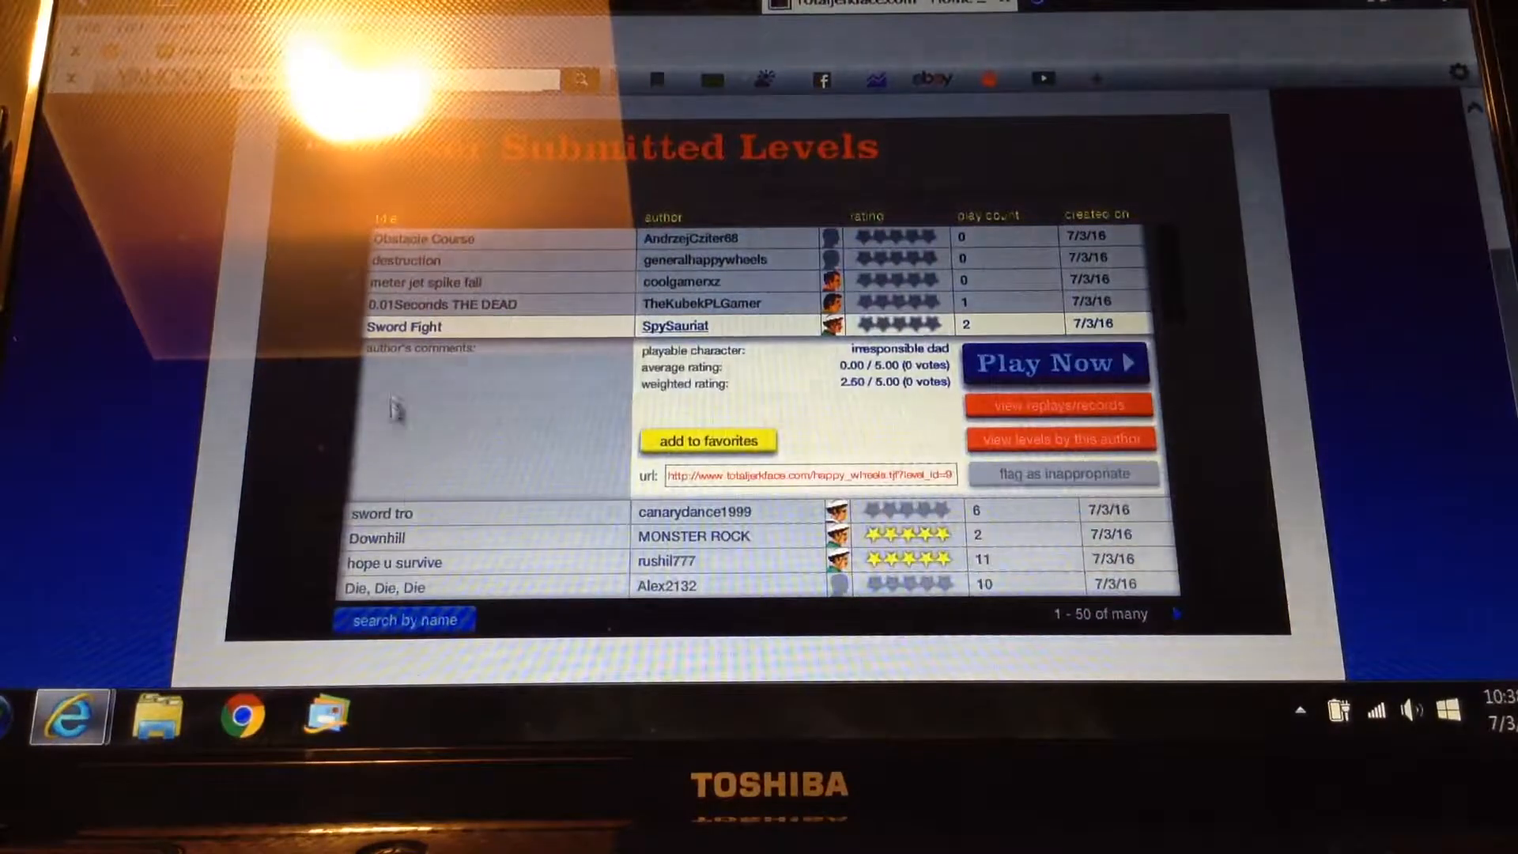
pyautogui.click(384, 513)
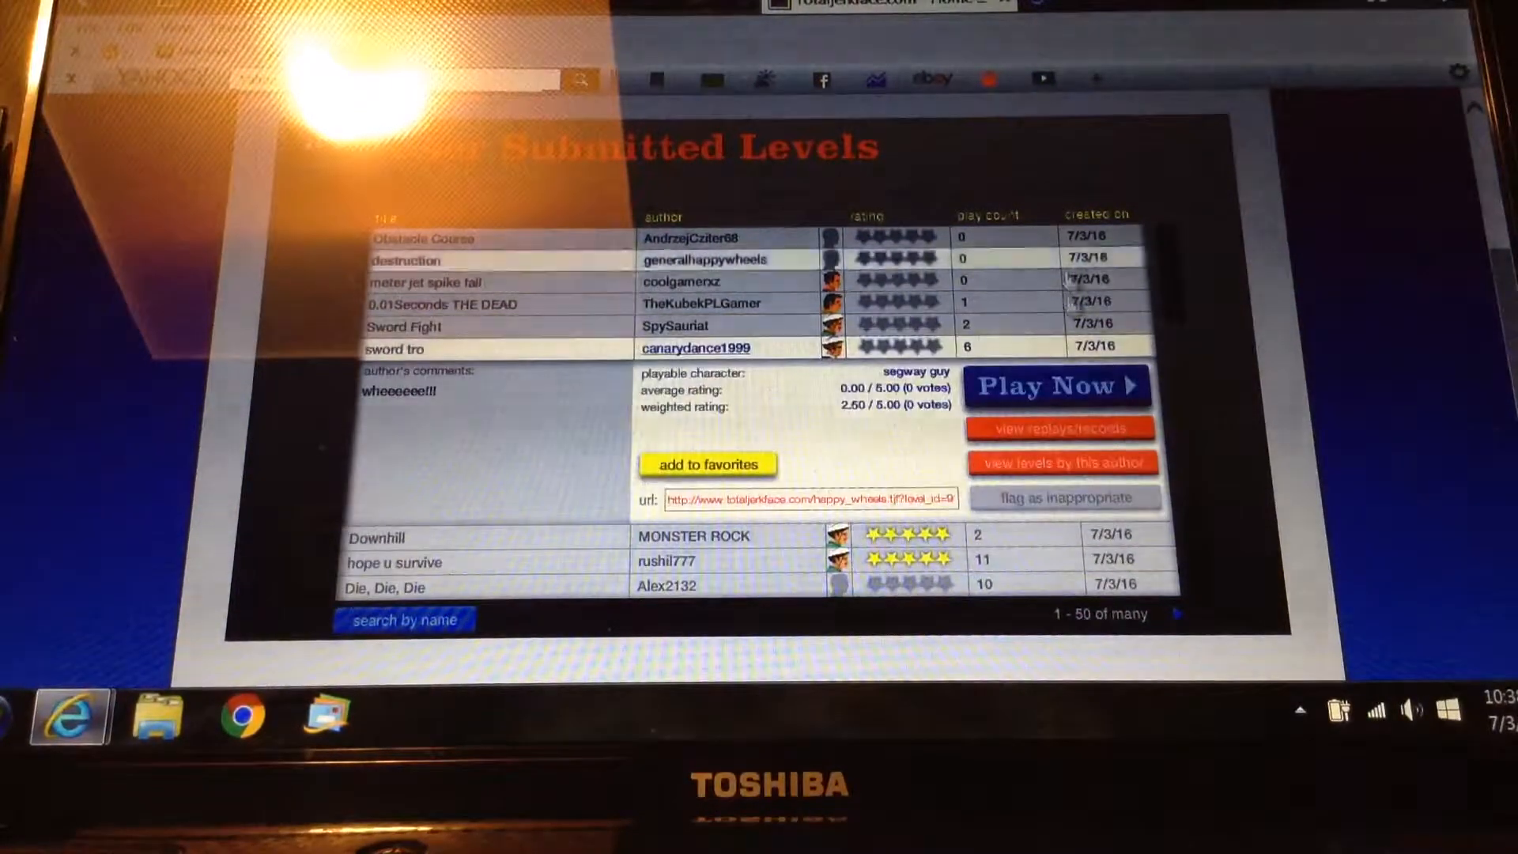
# - Start playing sword tro as segway guy
pyautogui.click(1055, 385)
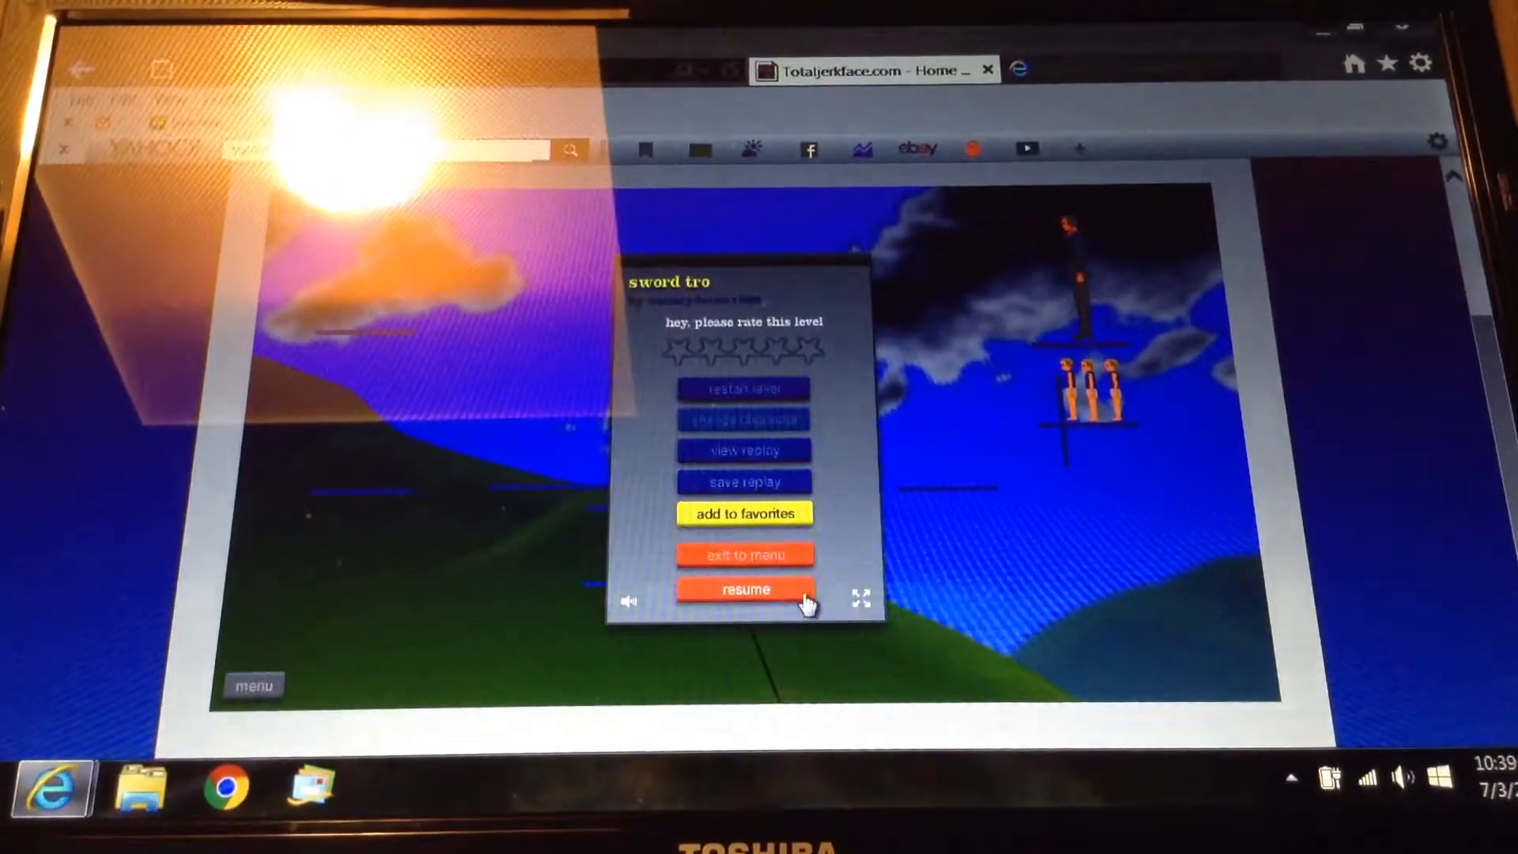
# - Resume sword tro and ride partway along the hill
pyautogui.click(743, 590)
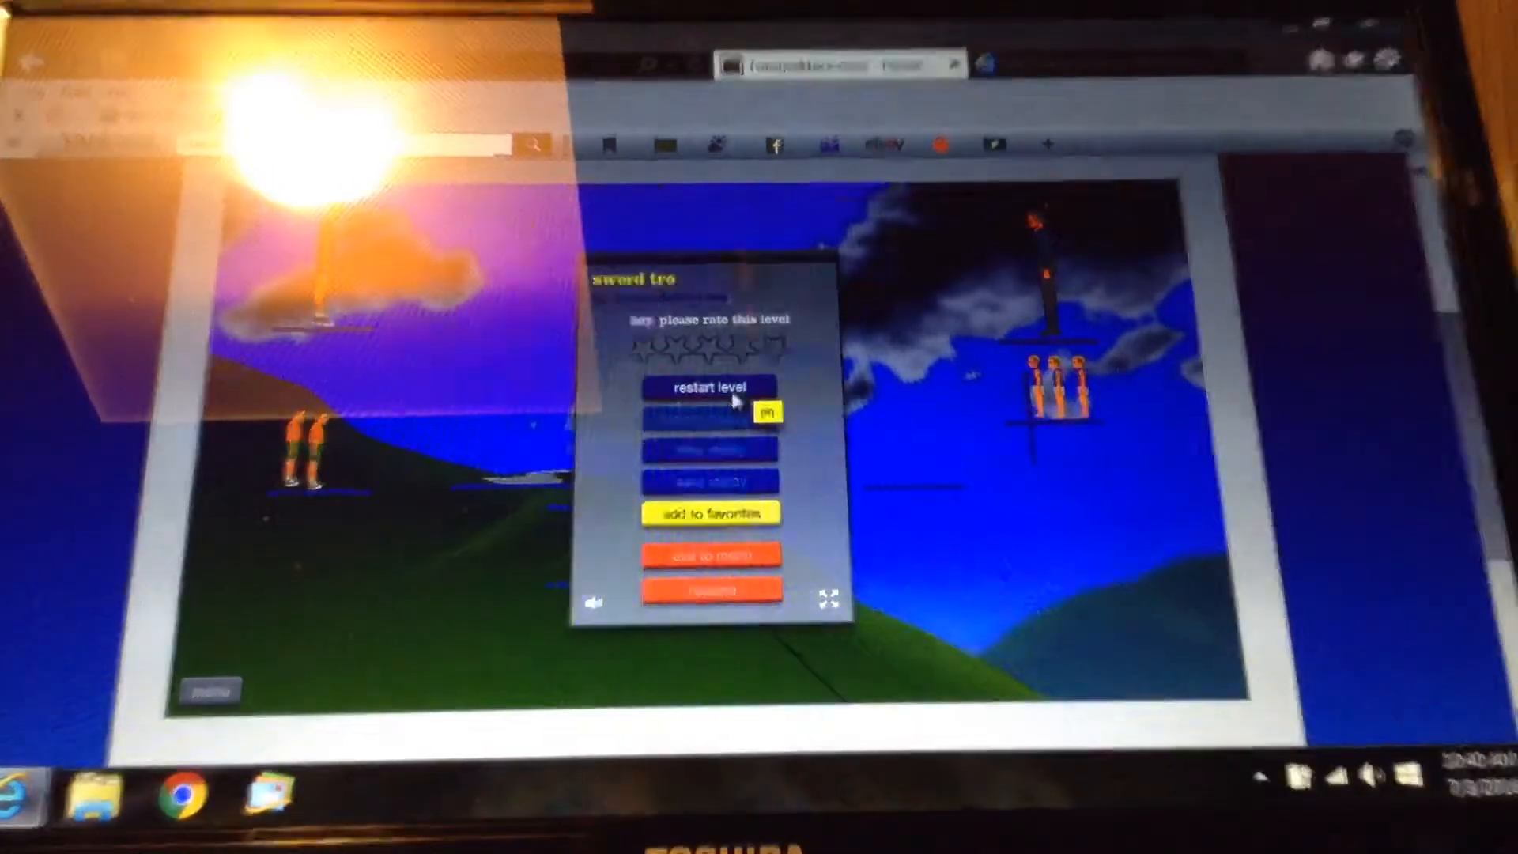
# - Restart sword tro so segway guy is back at the start
pyautogui.click(709, 386)
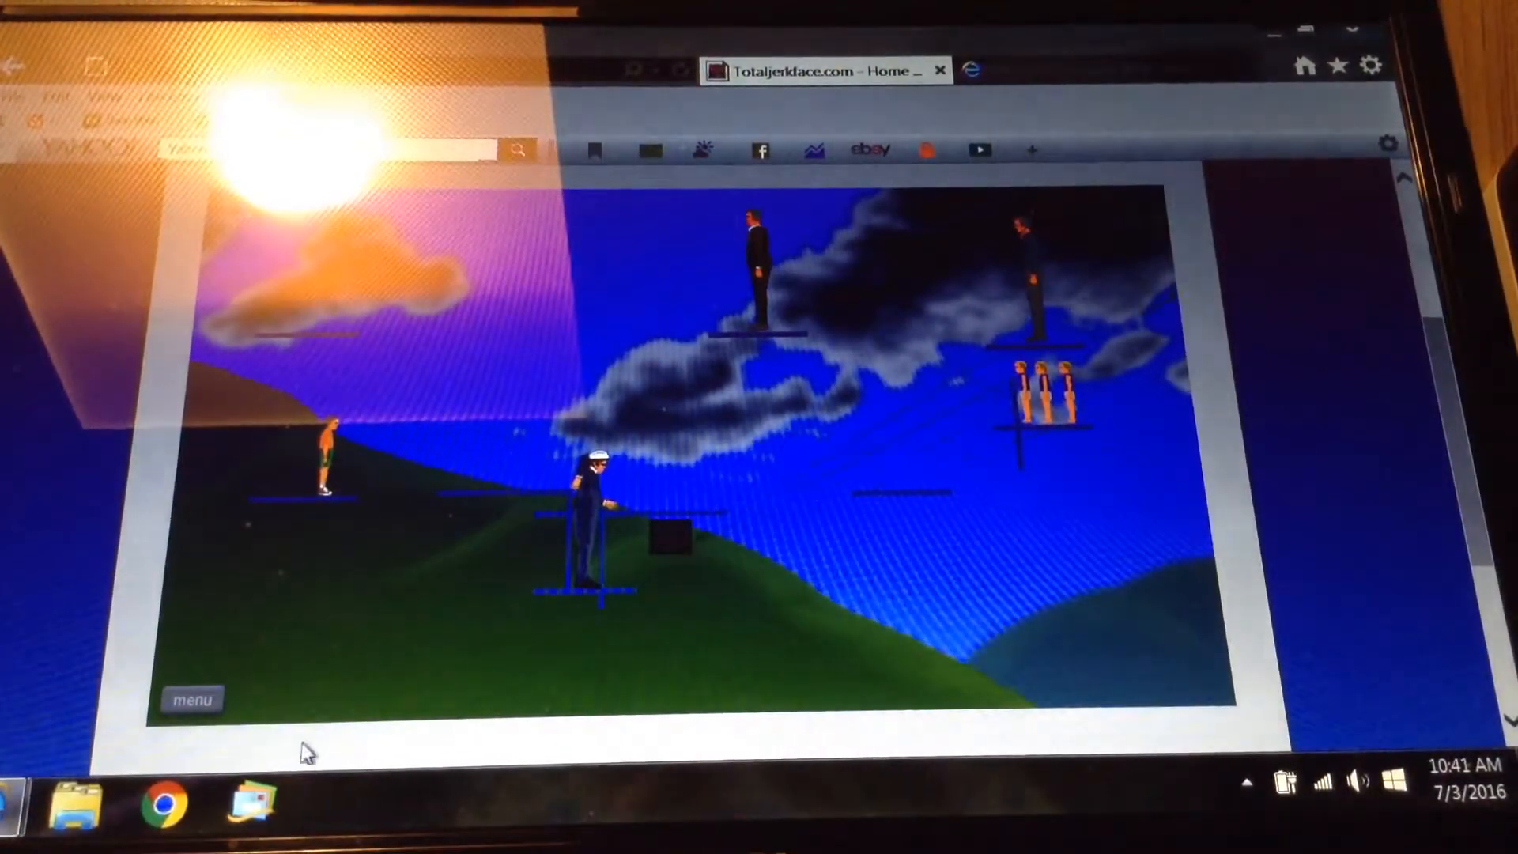
pyautogui.moveTo(193, 698)
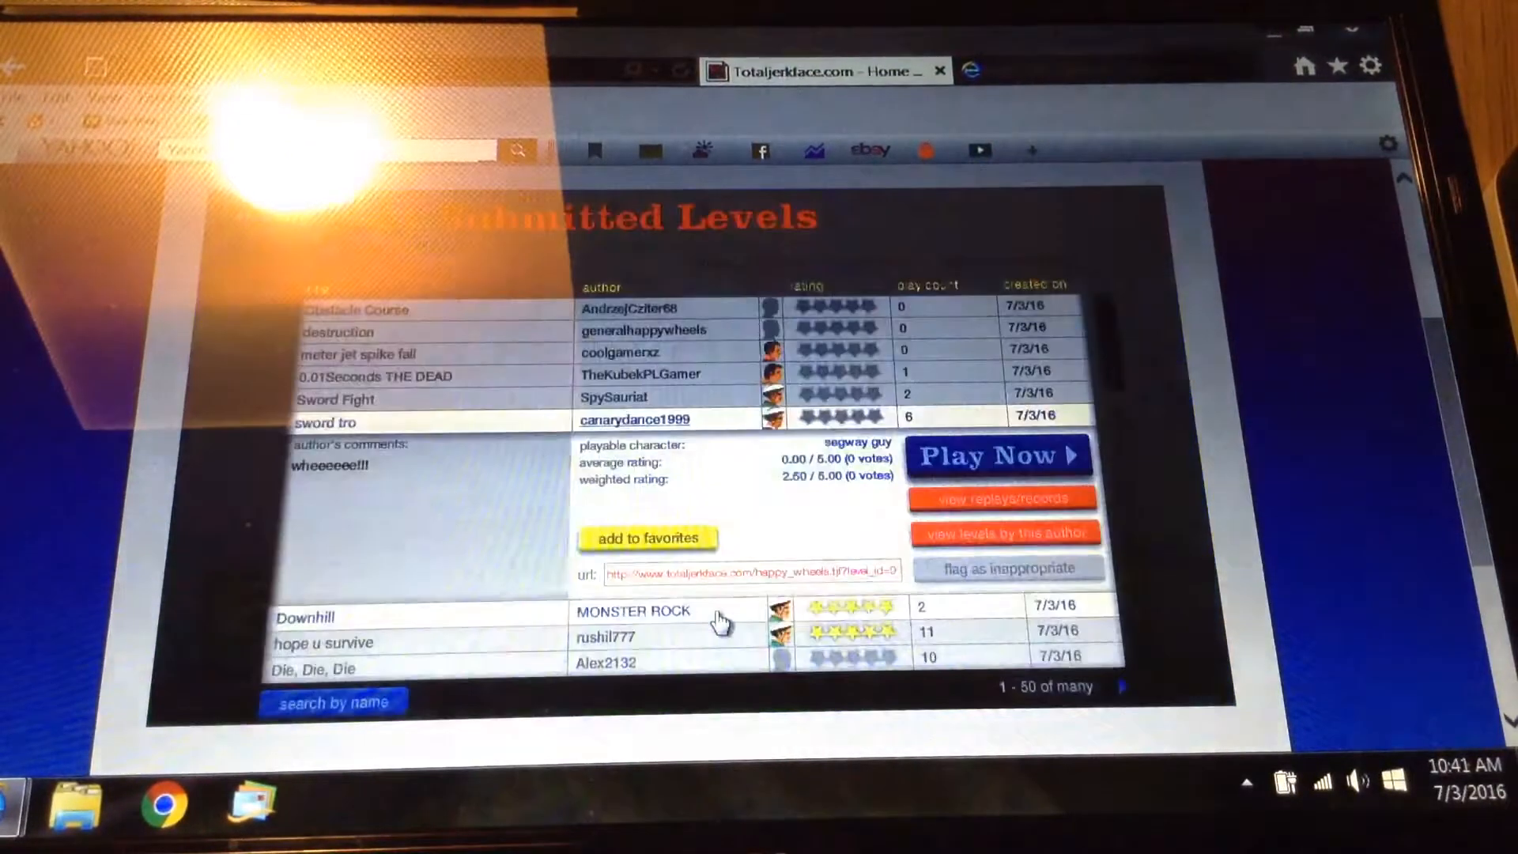
pyautogui.moveTo(532, 620)
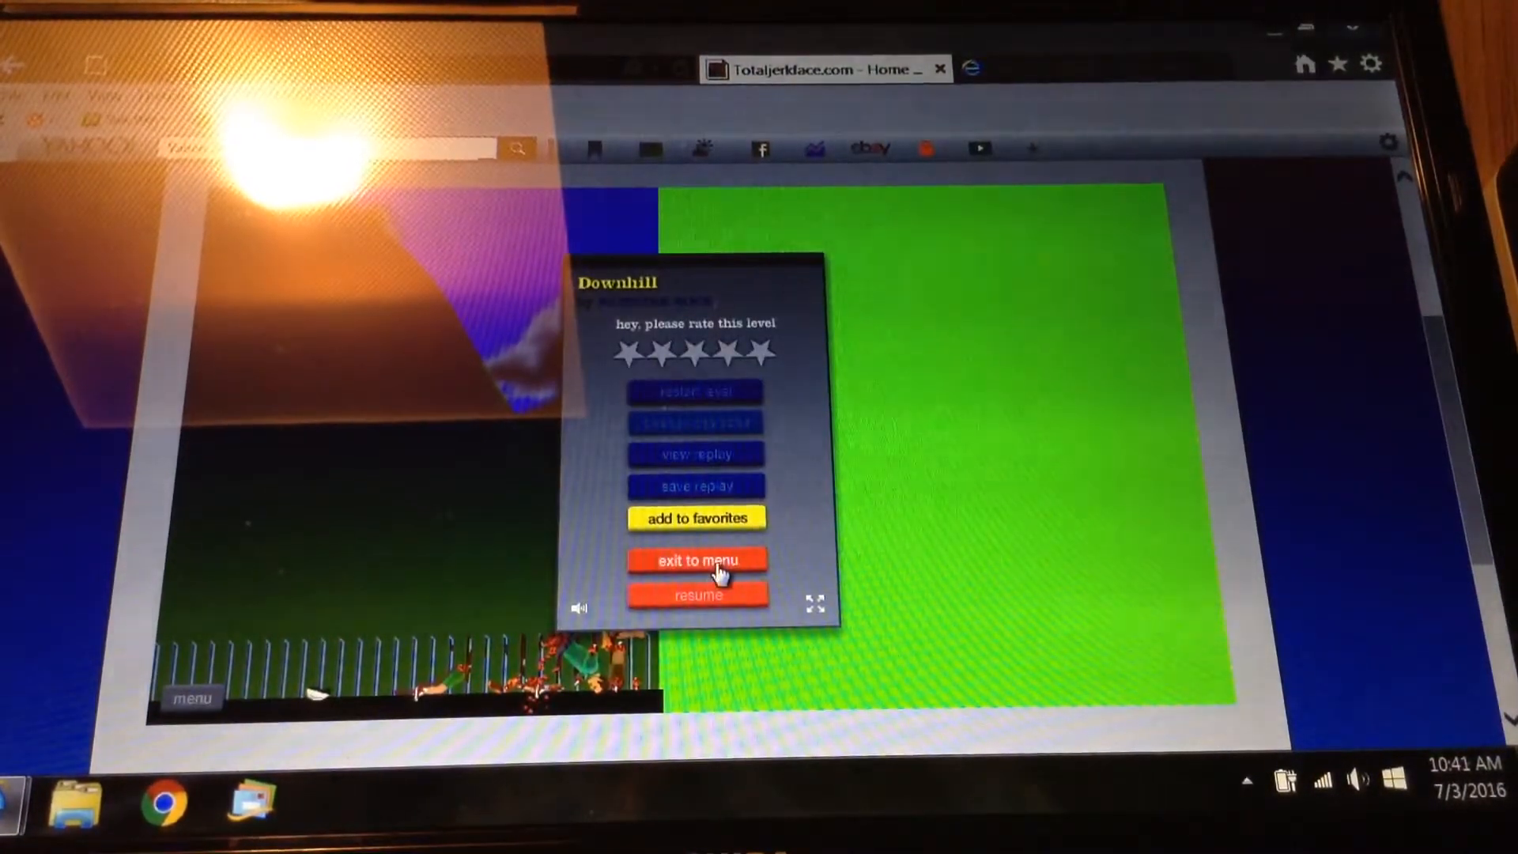
# - Quit Downhill and return to its details, rated 5.00 by one vote
pyautogui.click(695, 559)
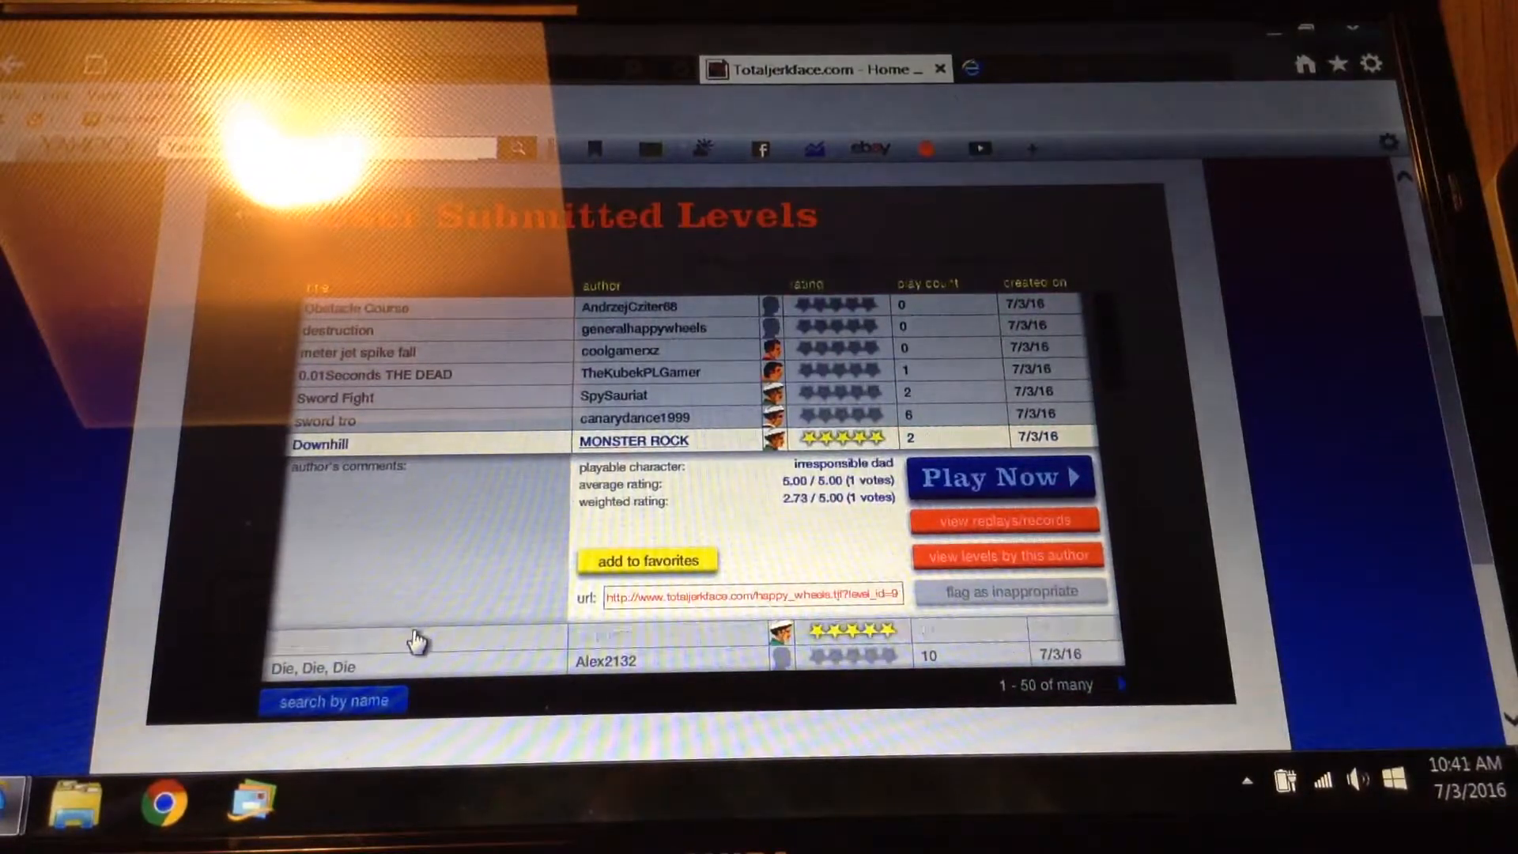
# - Play hope u survive, winning in 19.10 seconds, and exit to the list
pyautogui.click(998, 477)
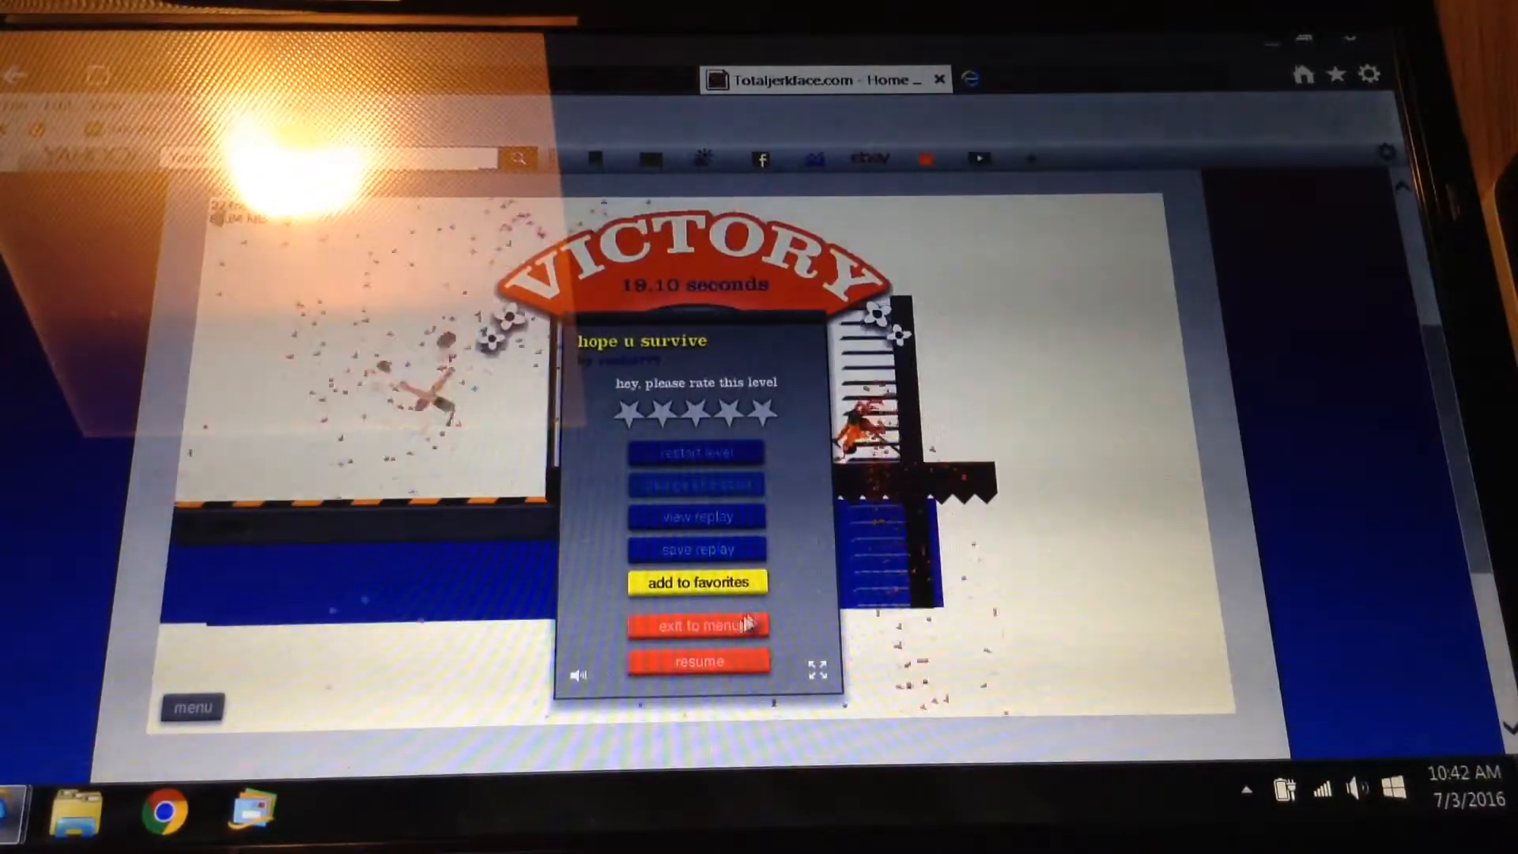
pyautogui.click(697, 625)
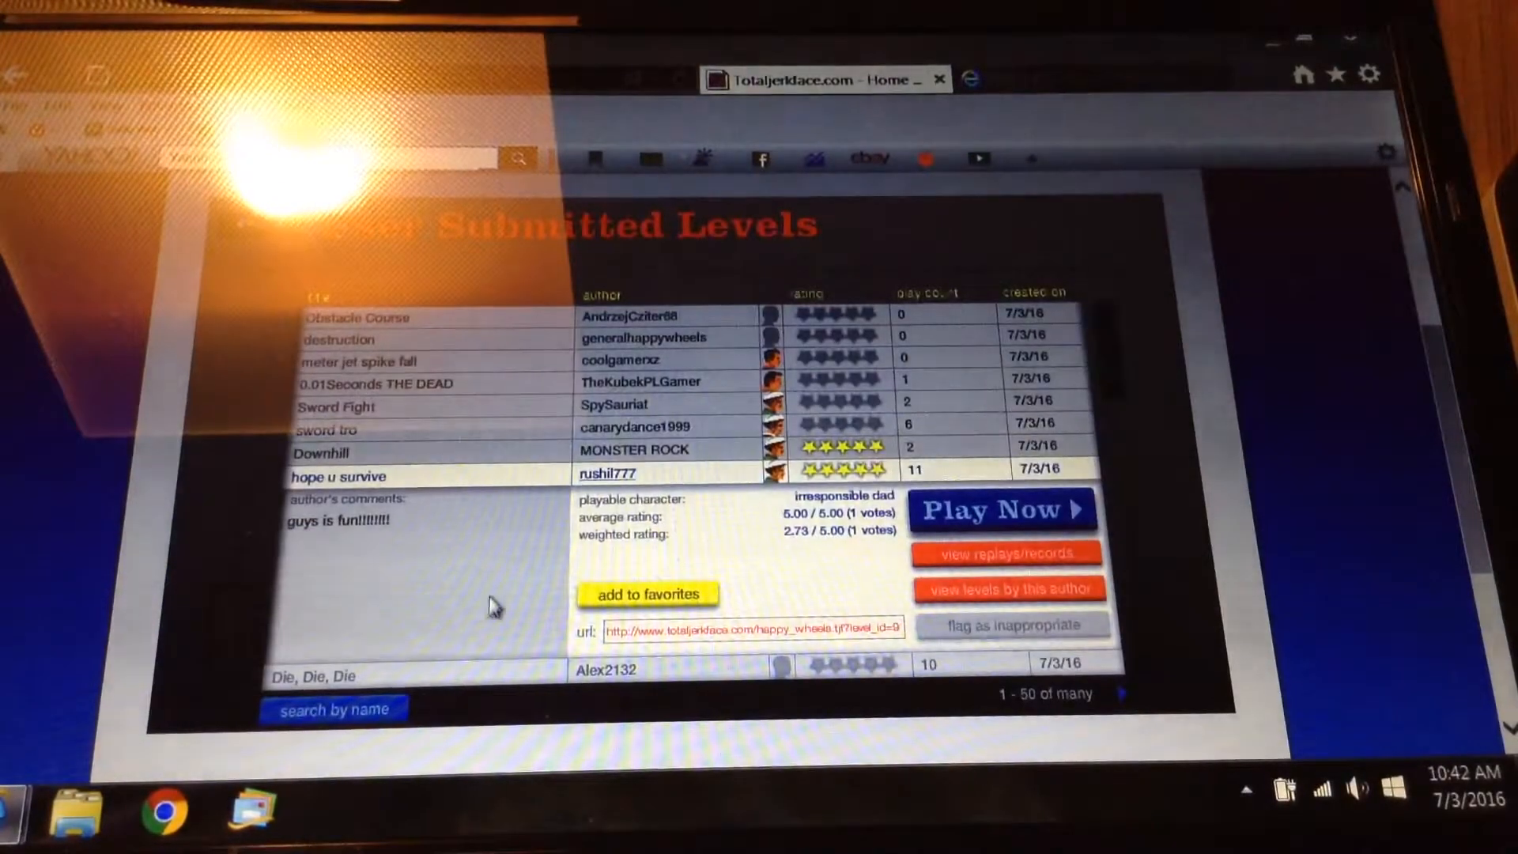
pyautogui.moveTo(474, 695)
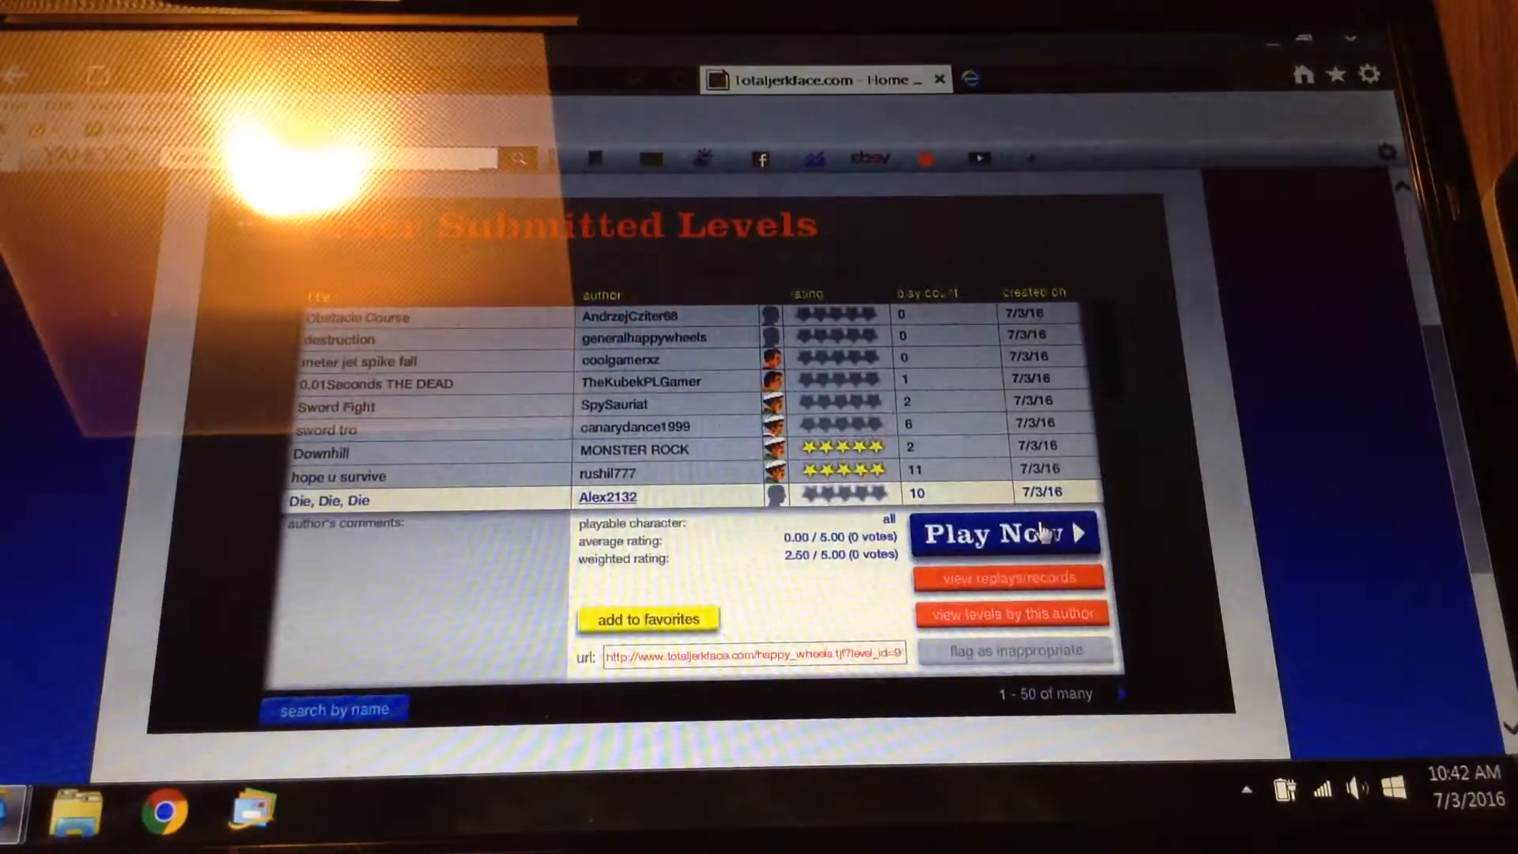
# - Scroll down the level list to HARD SPIKEFALL and start playing it
pyautogui.click(1004, 534)
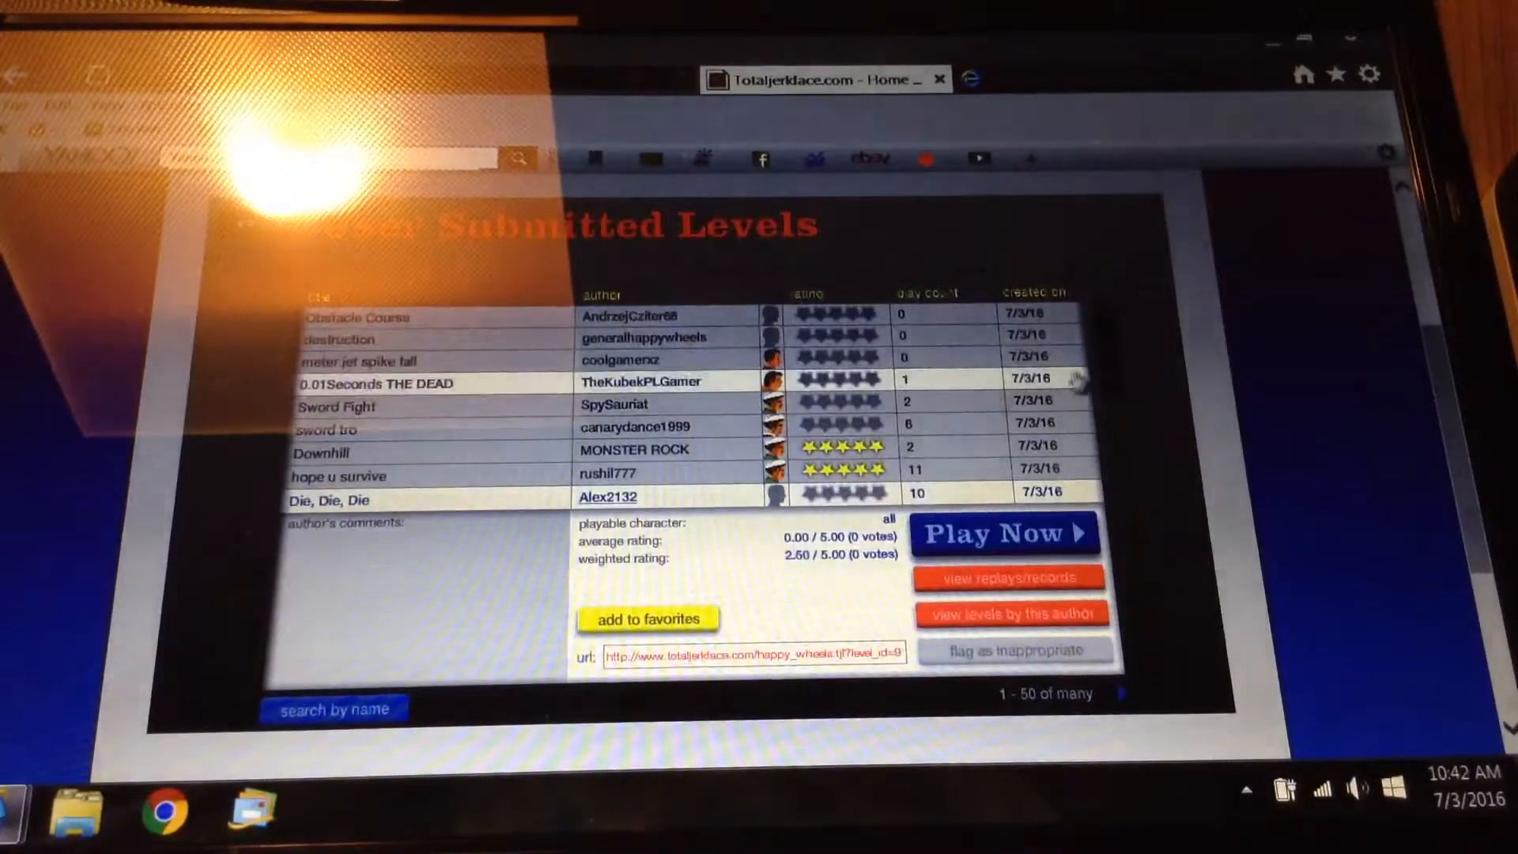
pyautogui.scroll(-3)
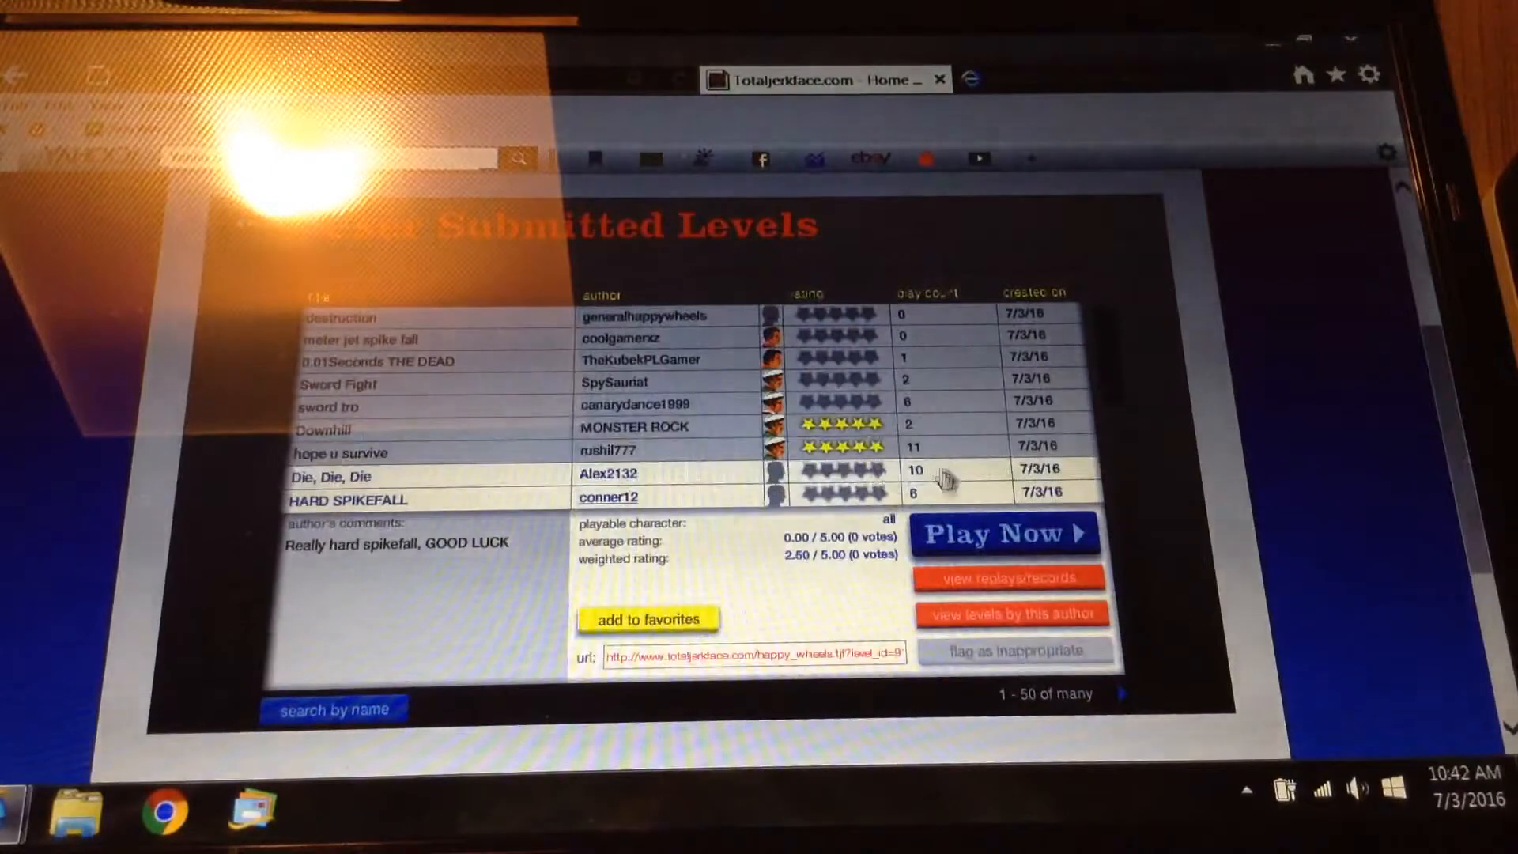
pyautogui.click(1004, 532)
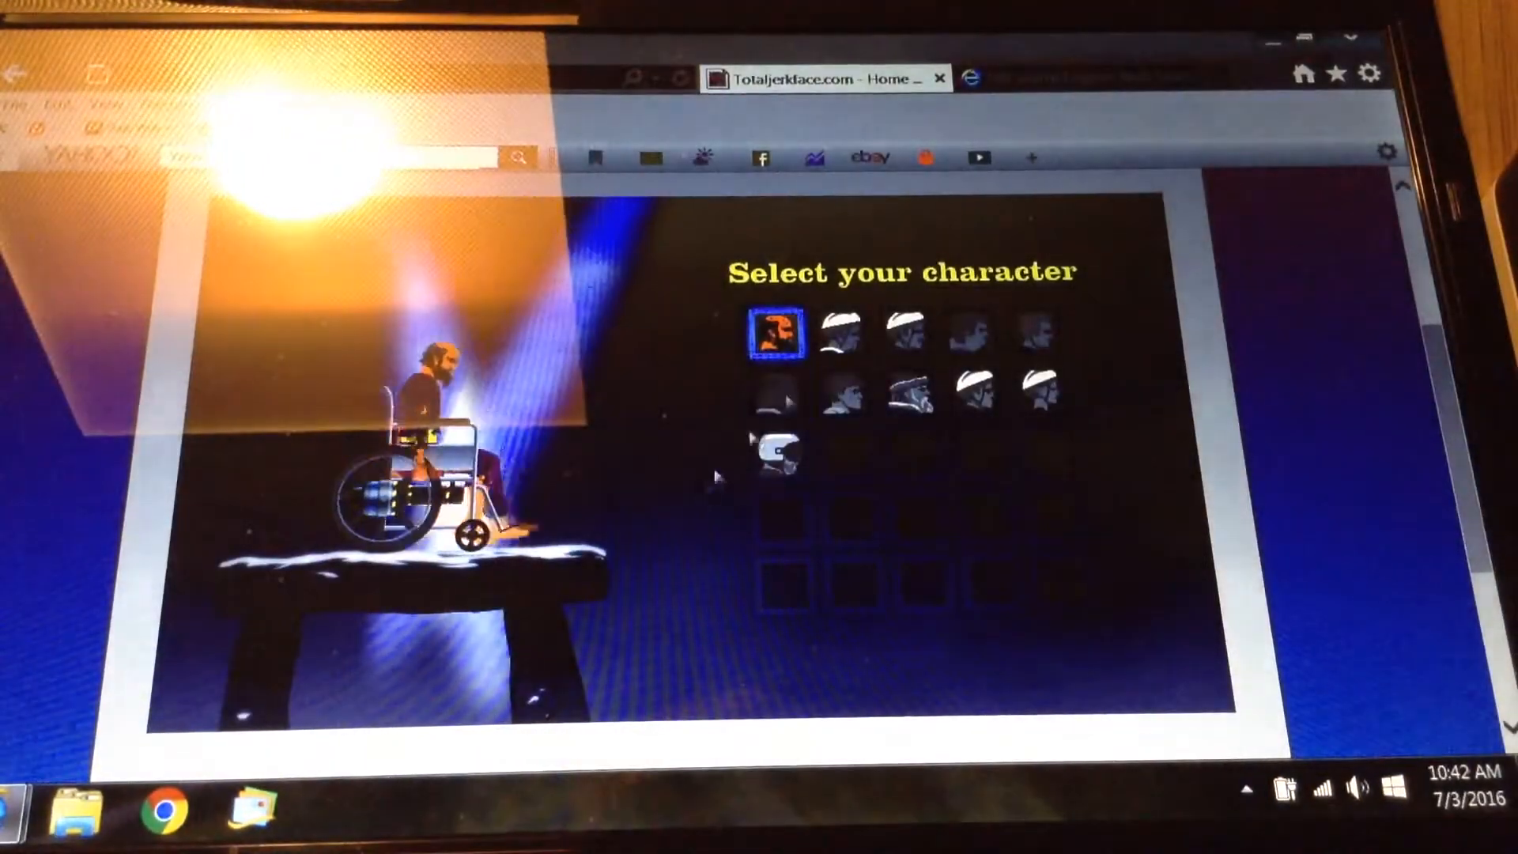
# - Play HARD SPIKEFALL as the wheelchair character, restart once, win in 5.53 seconds, and exit
pyautogui.click(777, 333)
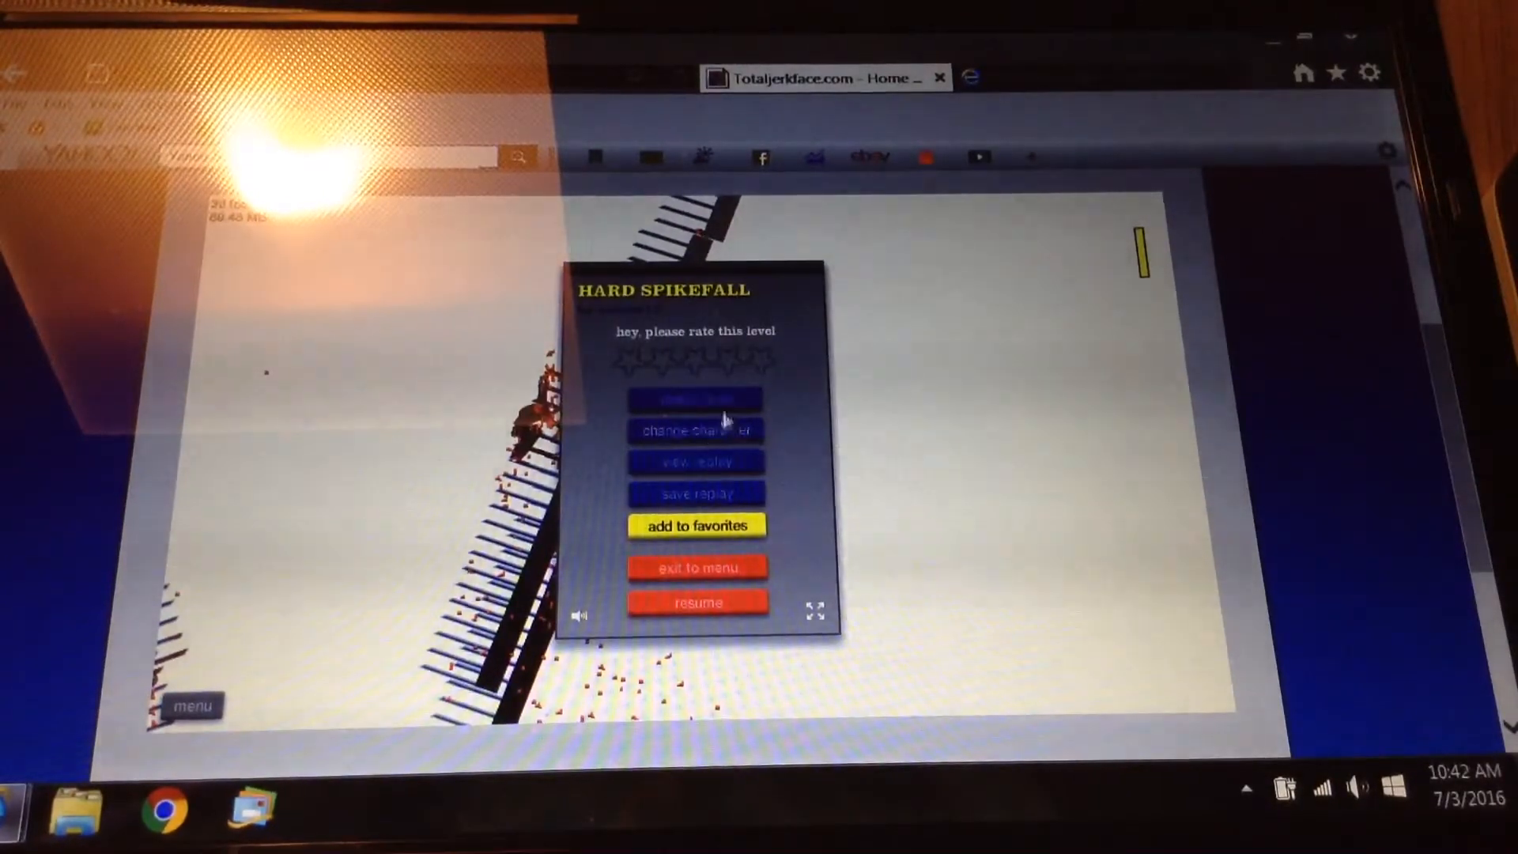
pyautogui.click(696, 601)
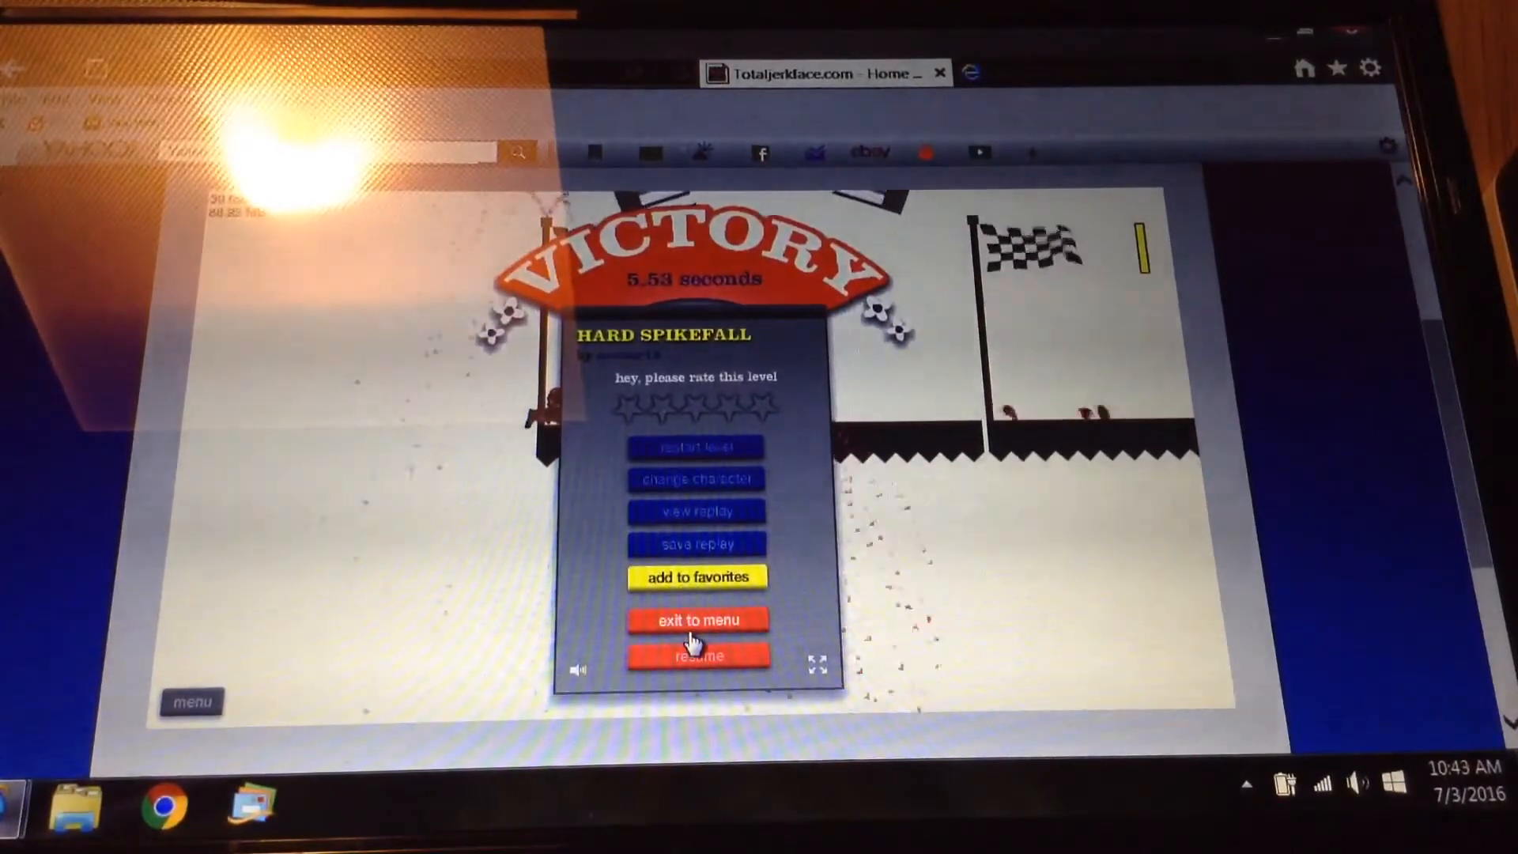
pyautogui.click(697, 620)
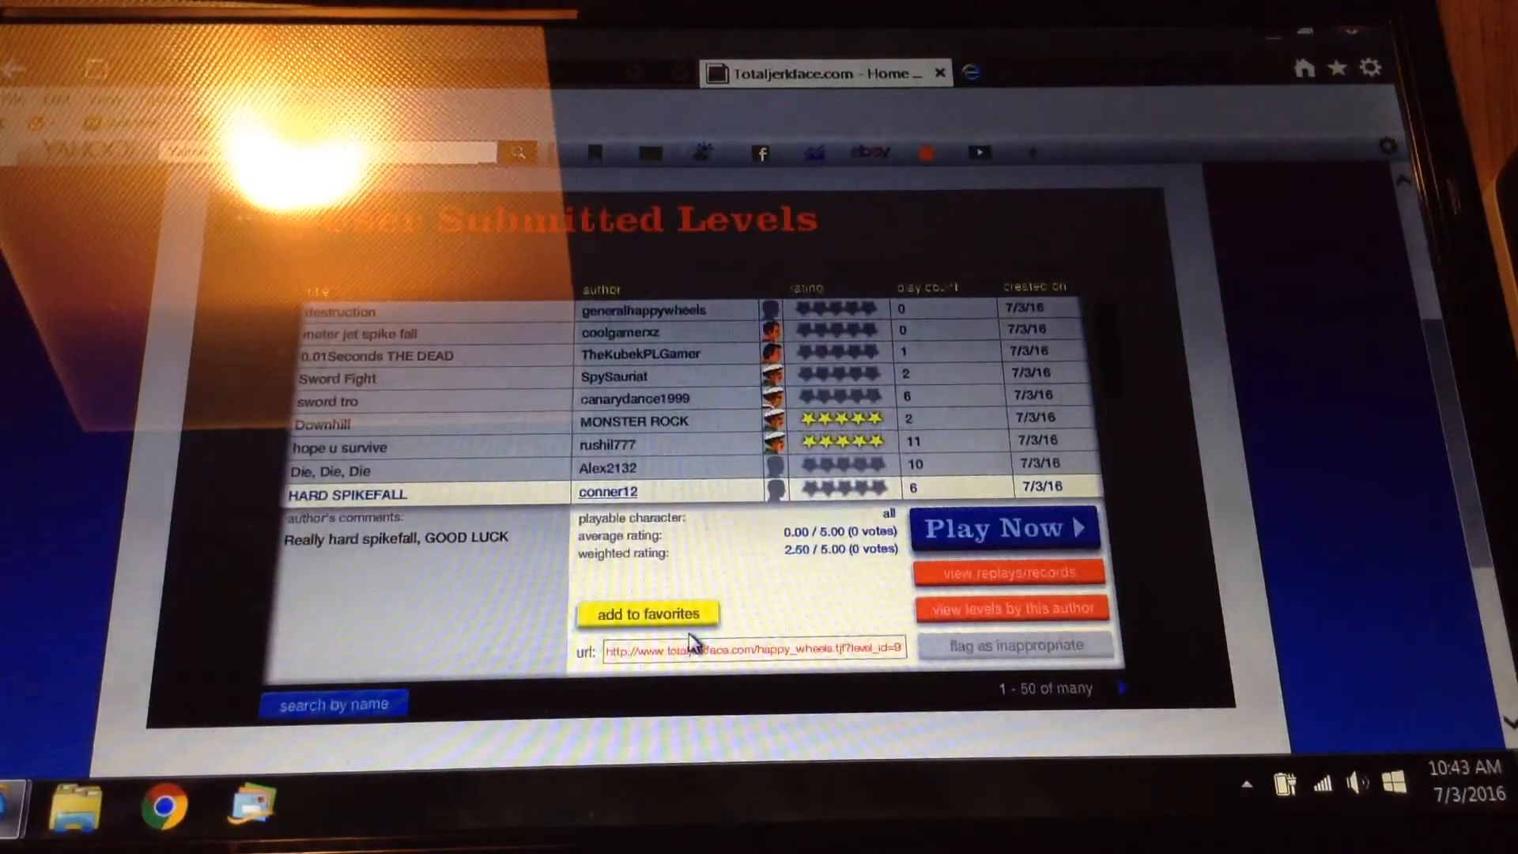